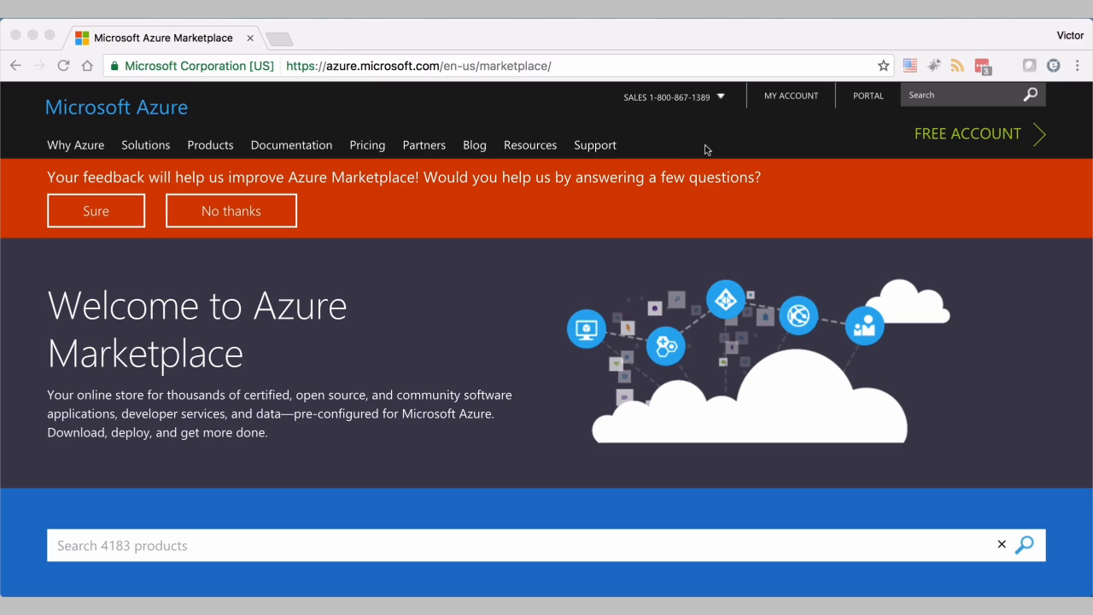
{"action": "mouse_move", "coordinate": [401, 77]}
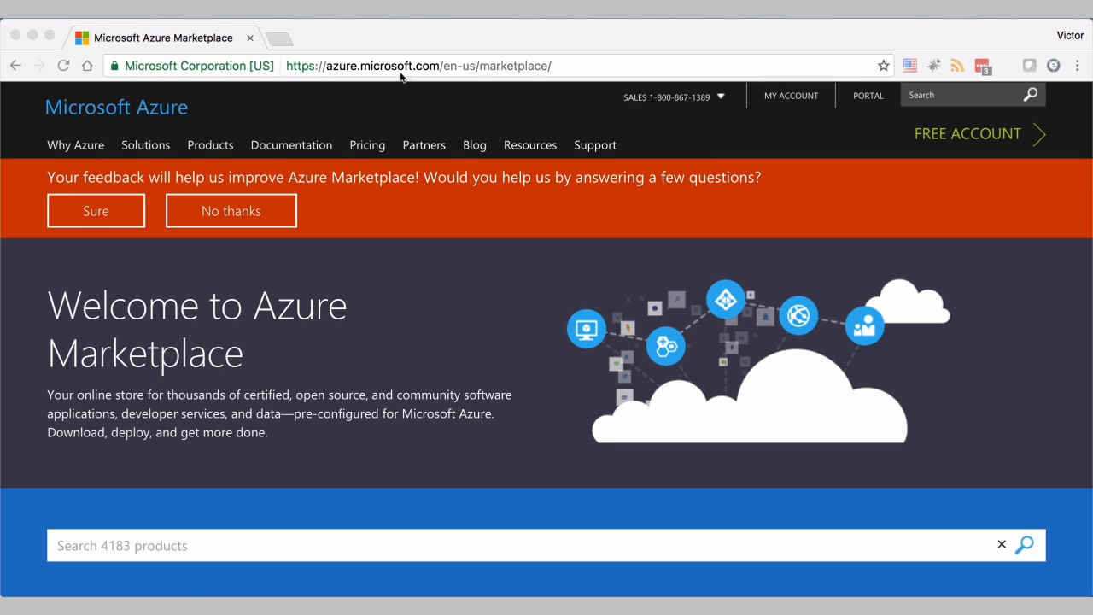
Search the marketplace for 'Parallels' and choose the Parallels Remote Application result
{"action": "type", "text": "P"}
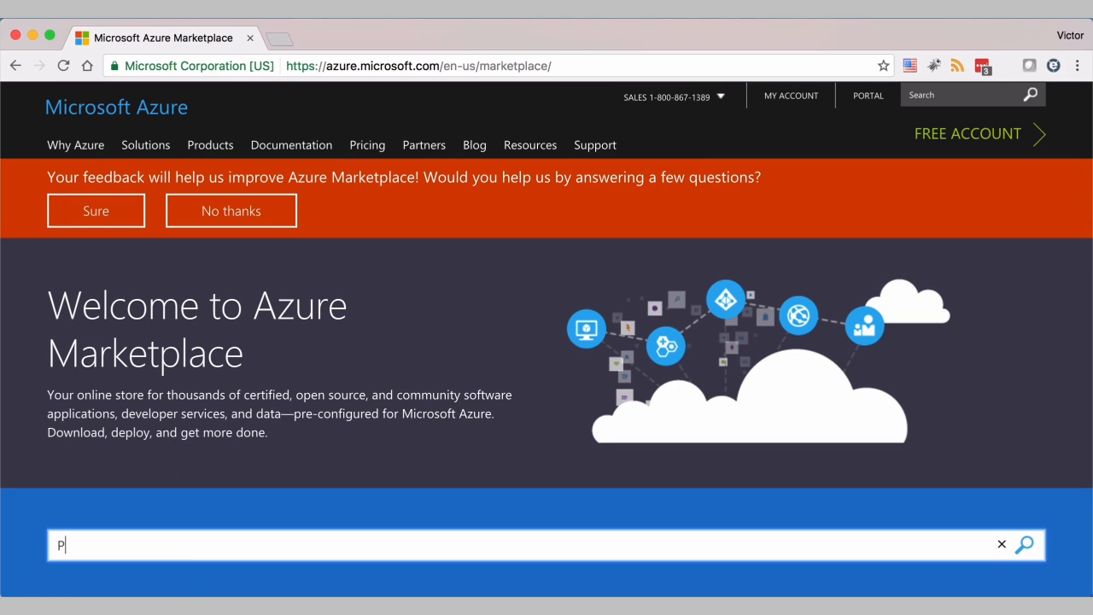
{"action": "type", "text": "arallels"}
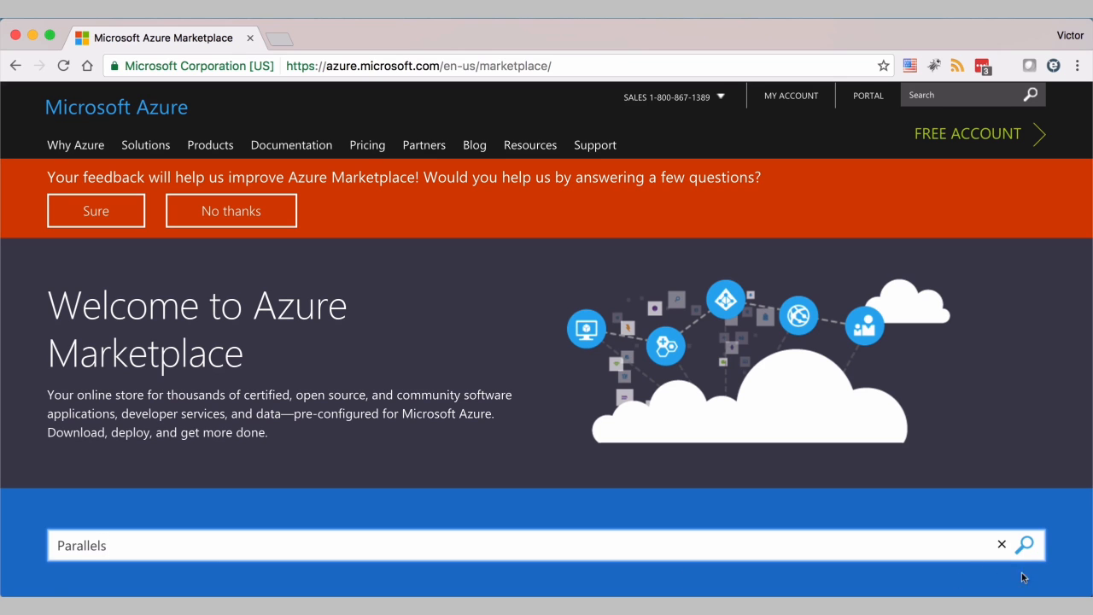
{"action": "left_click", "coordinate": [1024, 545]}
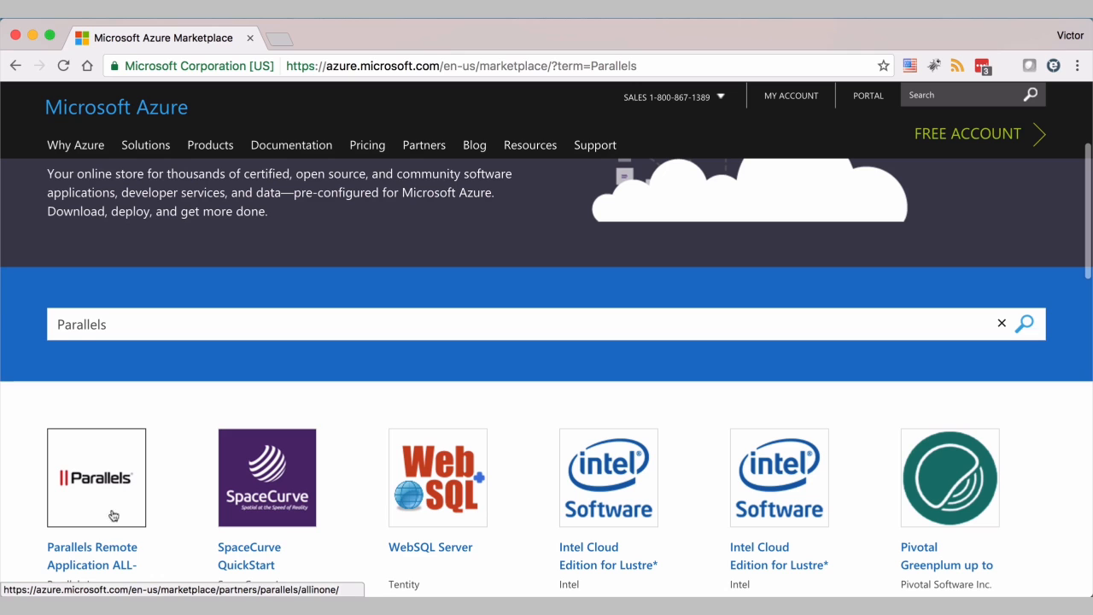
{"action": "left_click", "coordinate": [91, 555]}
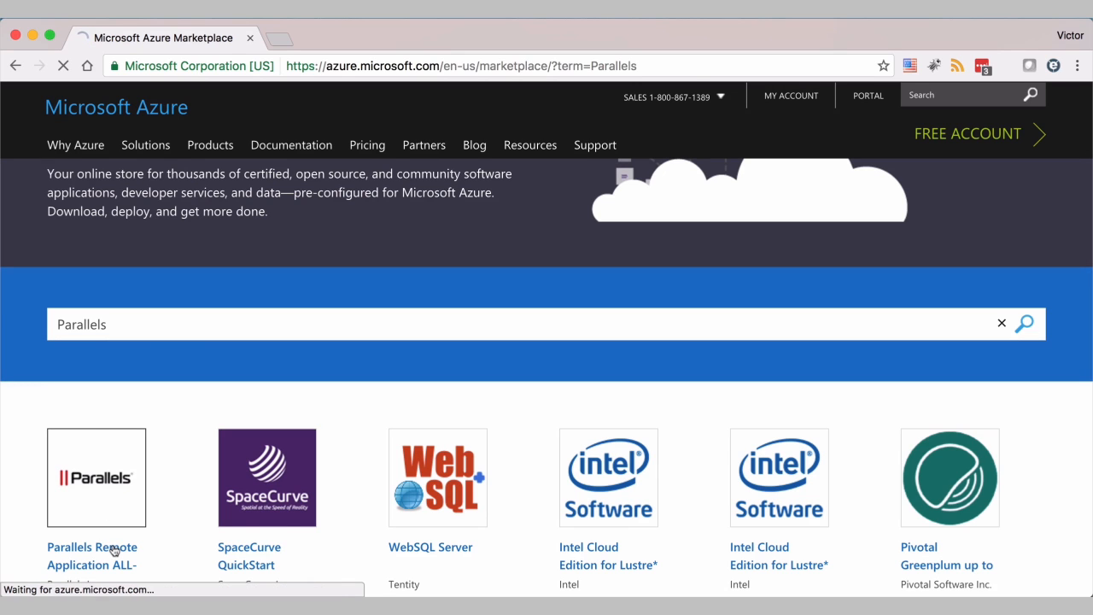
Review the ALL-In-ONE product page from pricing details down to its useful links
{"action": "left_click", "coordinate": [92, 555]}
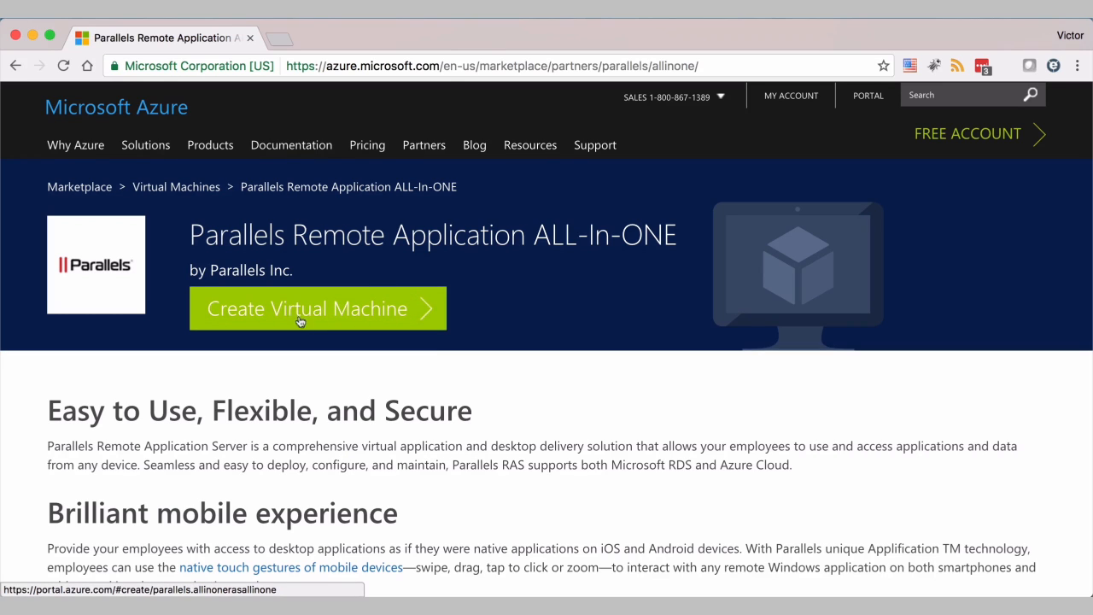
{"action": "mouse_move", "coordinate": [338, 312]}
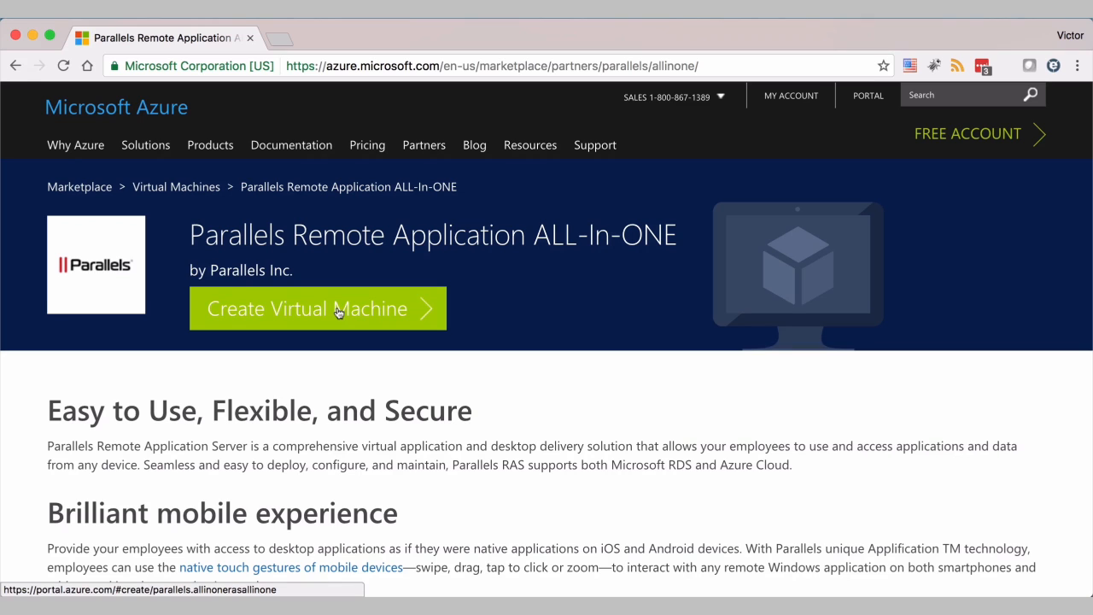
{"action": "scroll", "scroll_direction": "down", "scroll_amount": 3}
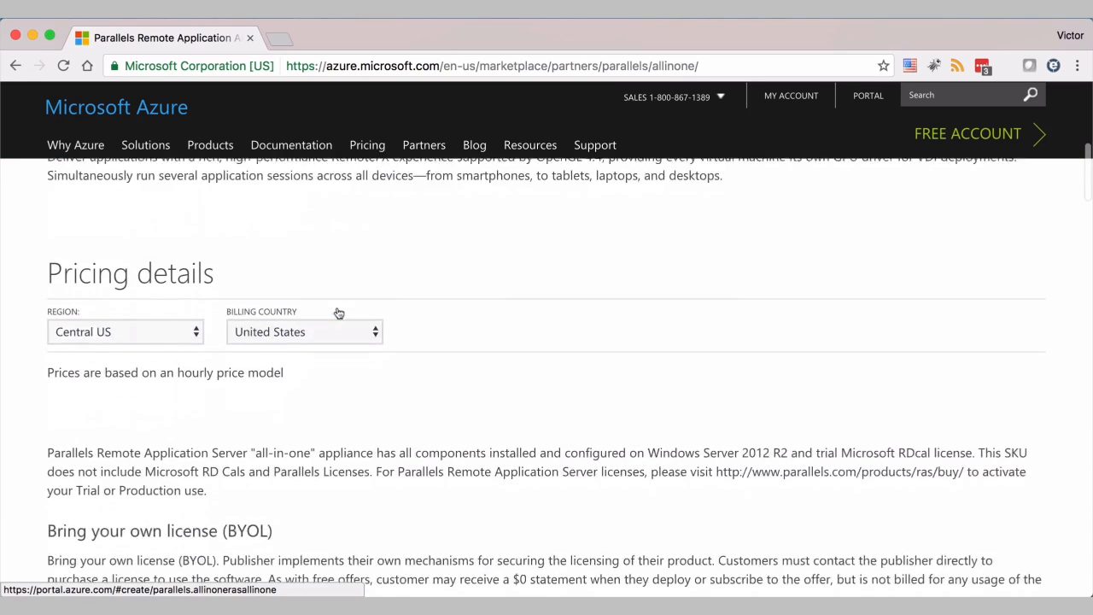
{"action": "scroll", "scroll_direction": "down", "scroll_amount": 3}
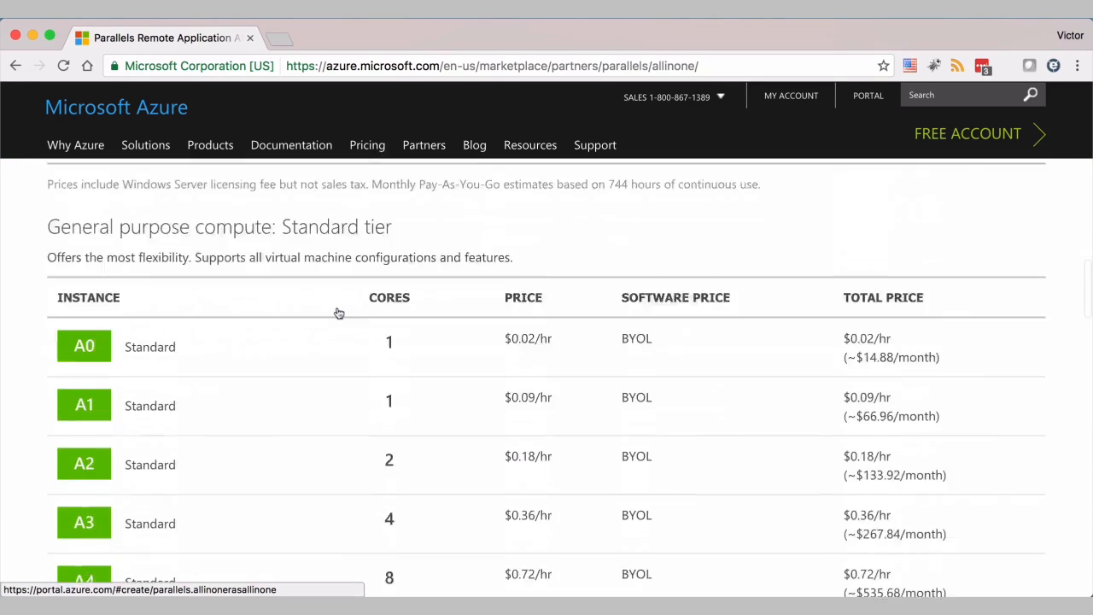
{"action": "scroll", "scroll_direction": "down", "scroll_amount": 3}
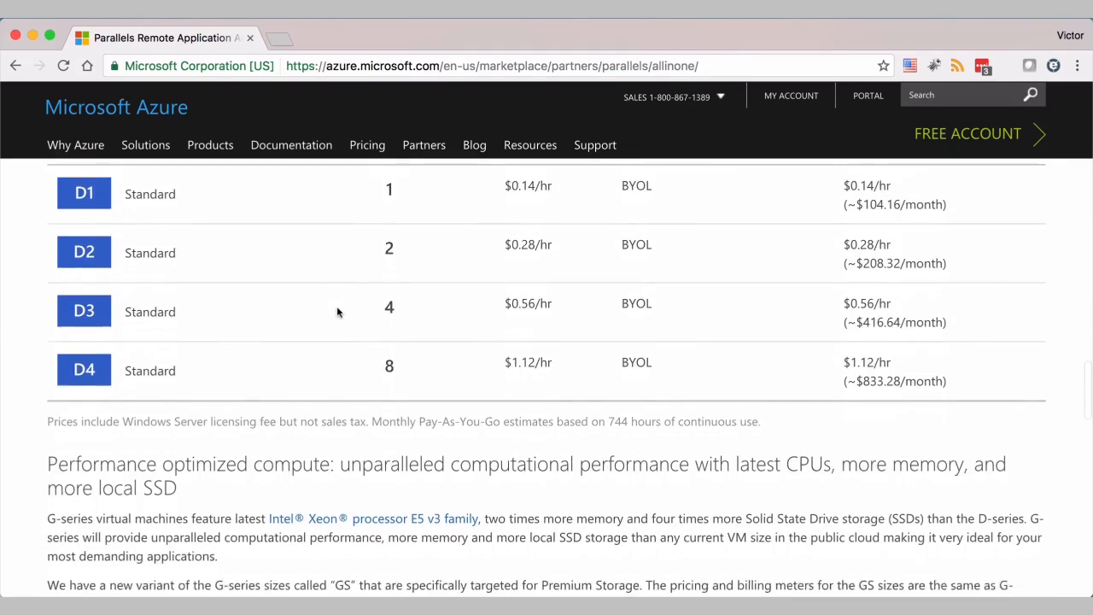
{"action": "scroll", "scroll_direction": "down", "scroll_amount": 3}
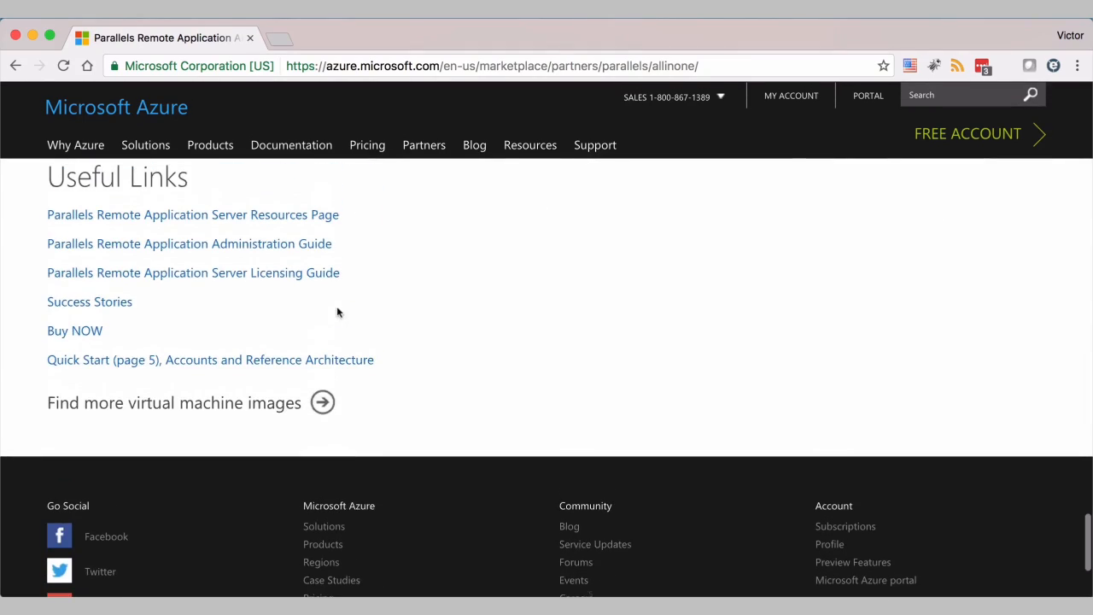
{"action": "mouse_move", "coordinate": [109, 359]}
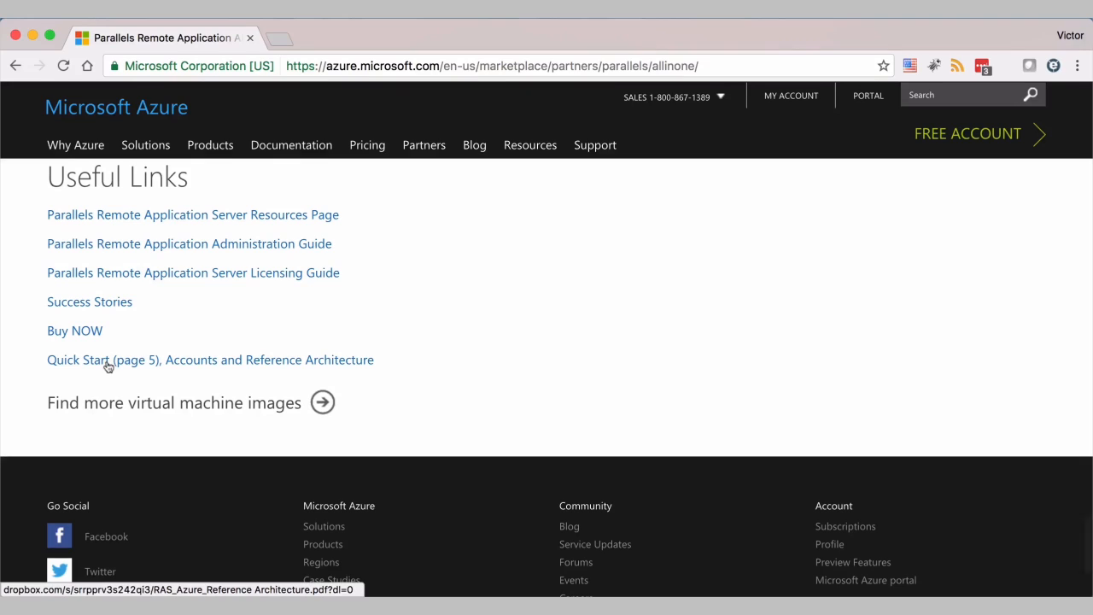
{"action": "mouse_move", "coordinate": [82, 335]}
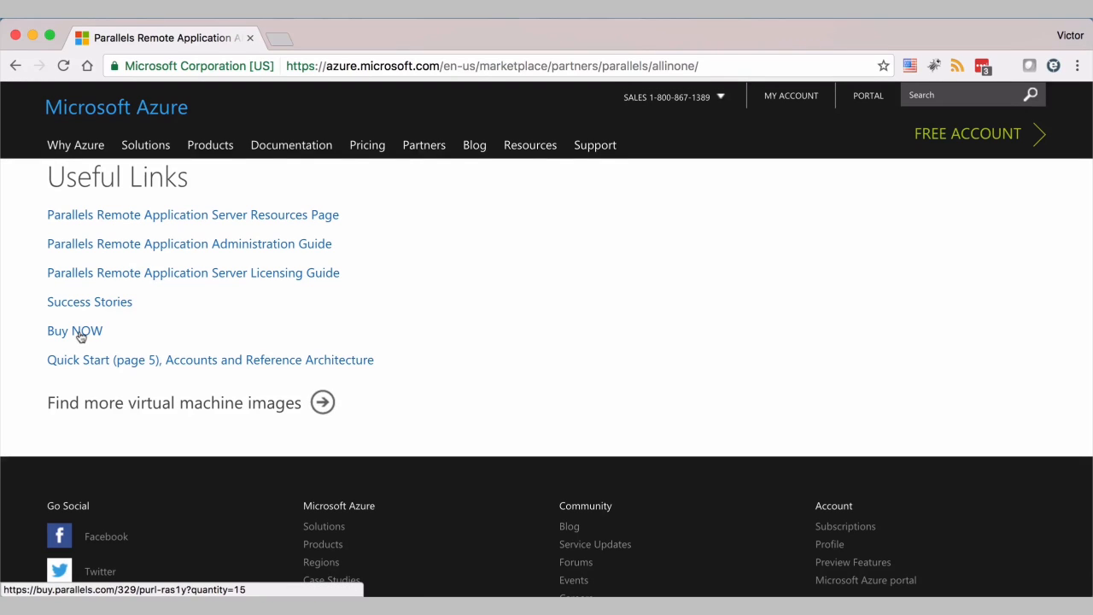
{"action": "mouse_move", "coordinate": [89, 301]}
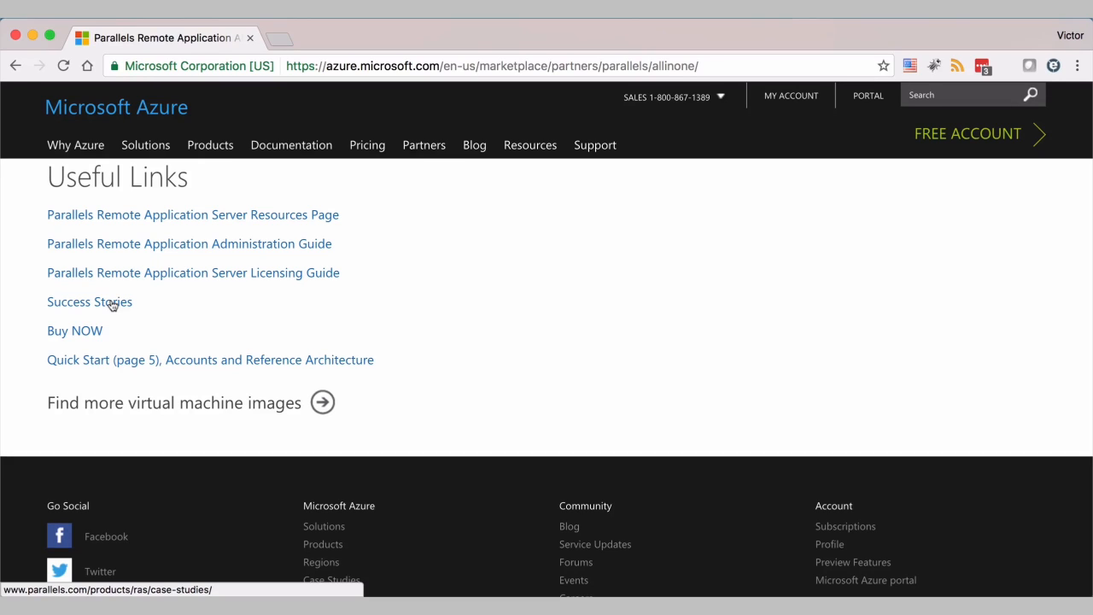
{"action": "mouse_move", "coordinate": [306, 307]}
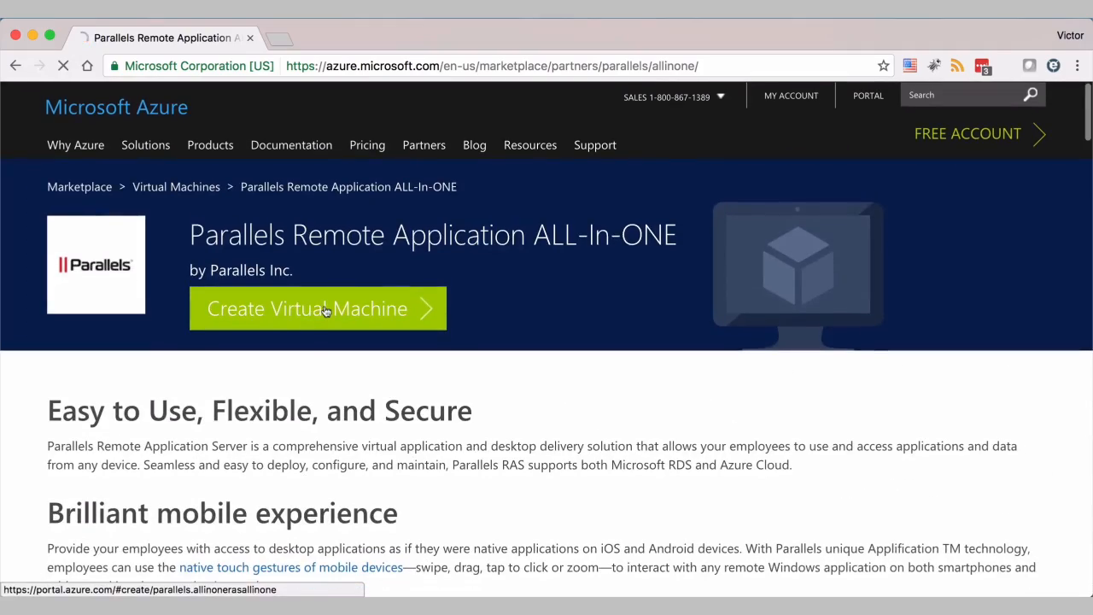
Start VM creation from the offering, keeping the Resource Manager deployment model
{"action": "left_click", "coordinate": [317, 308]}
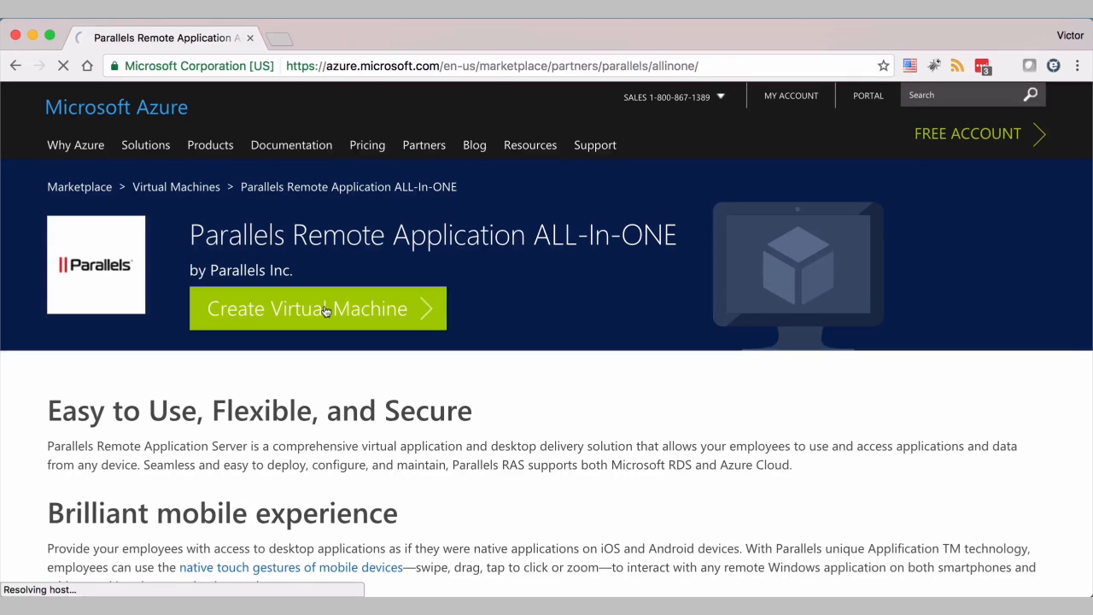
{"action": "left_click", "coordinate": [317, 308]}
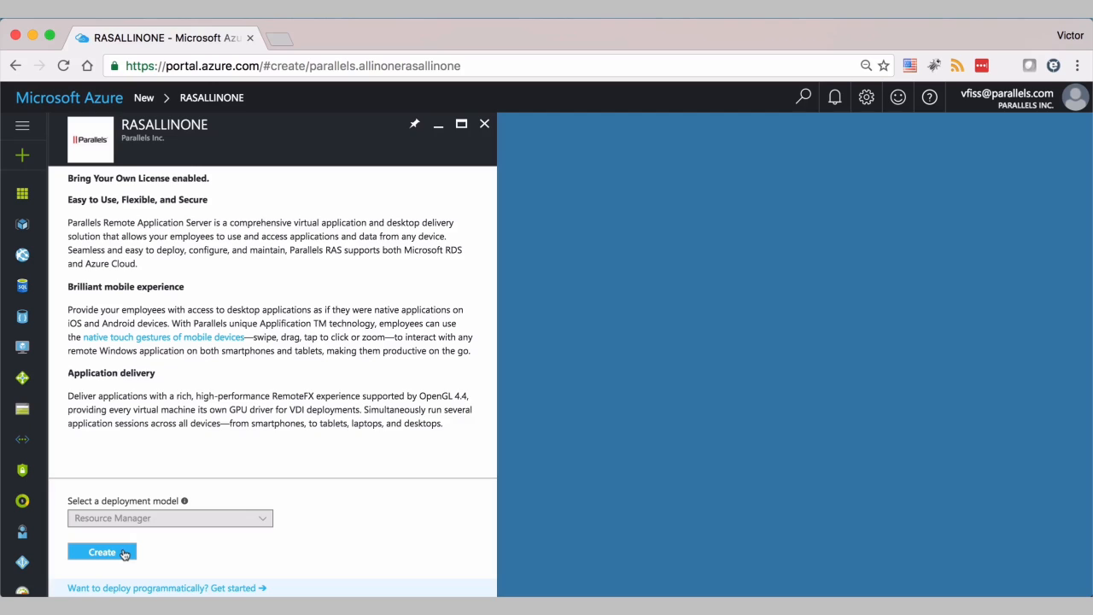
{"action": "left_click", "coordinate": [102, 552]}
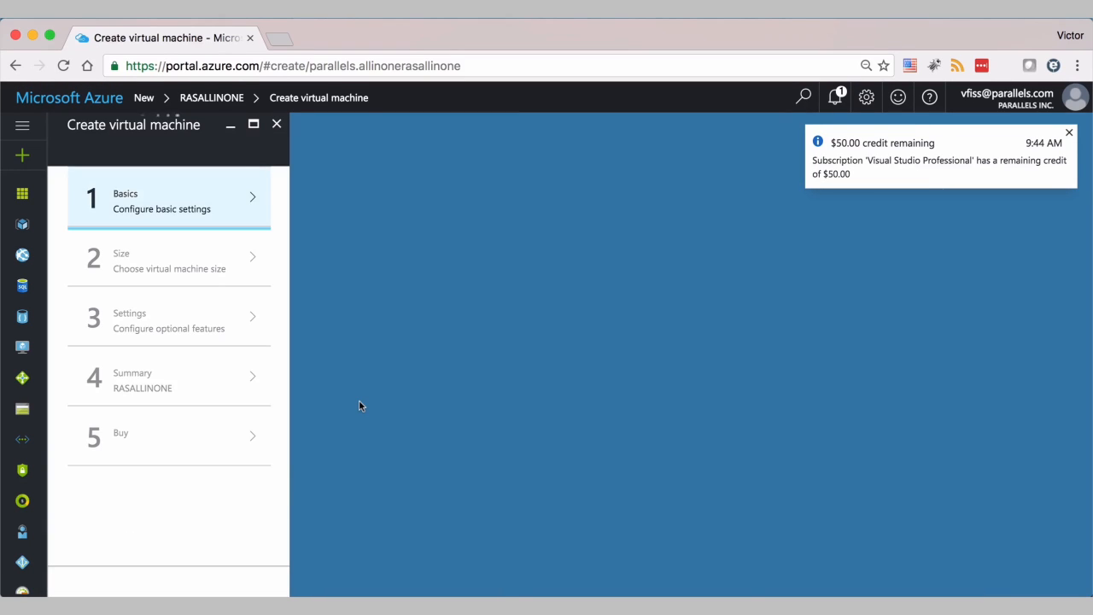
Enter VM name allinone and user name testuser in the Basics blade
{"action": "left_click", "coordinate": [168, 200]}
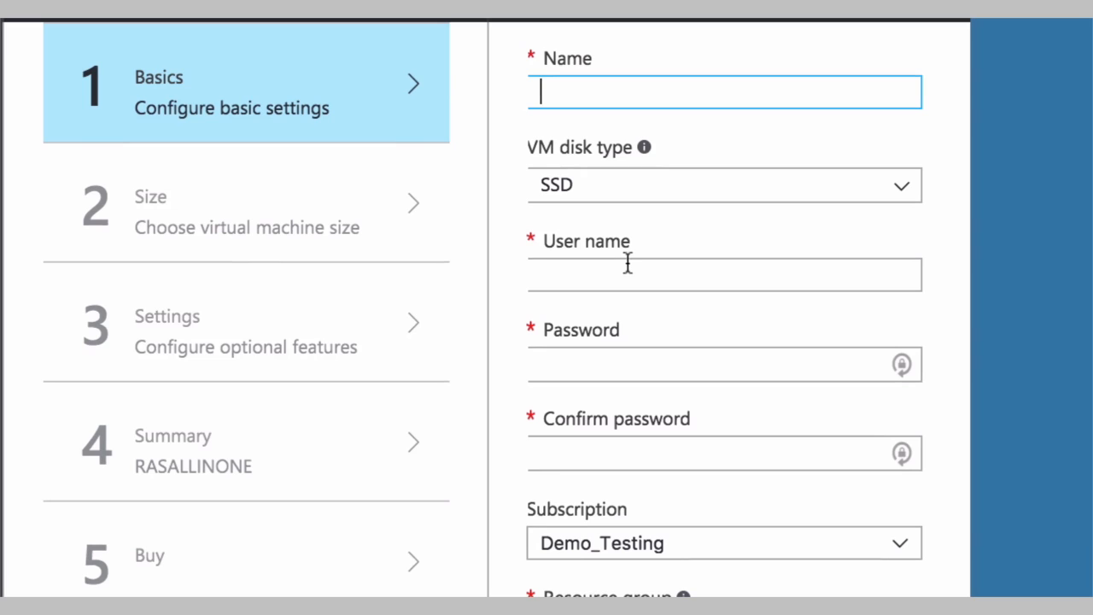
{"action": "type", "text": "allinone"}
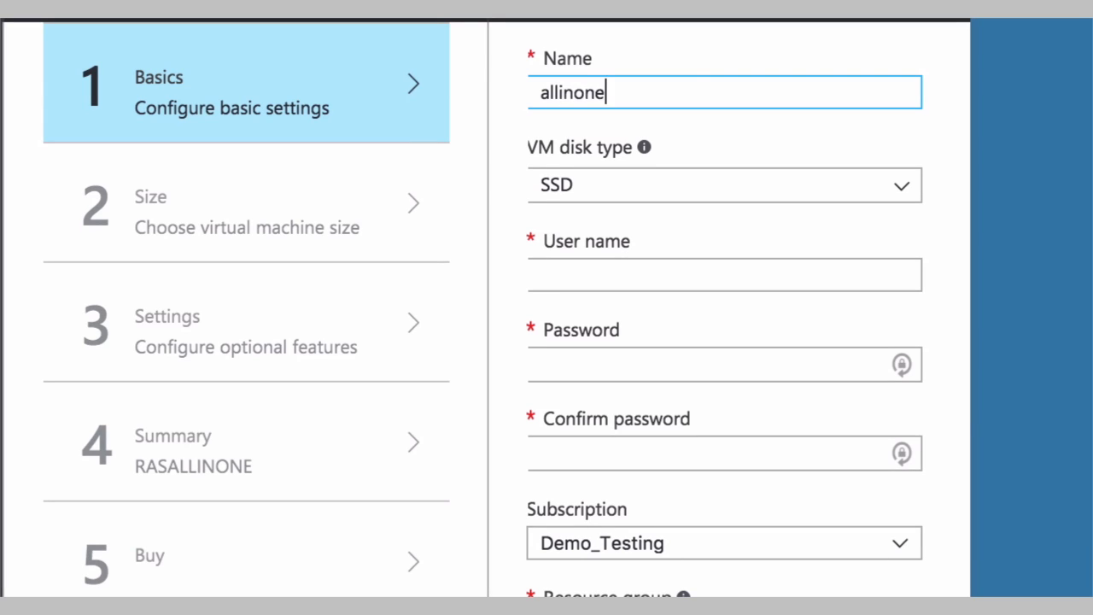
{"action": "left_click", "coordinate": [723, 275]}
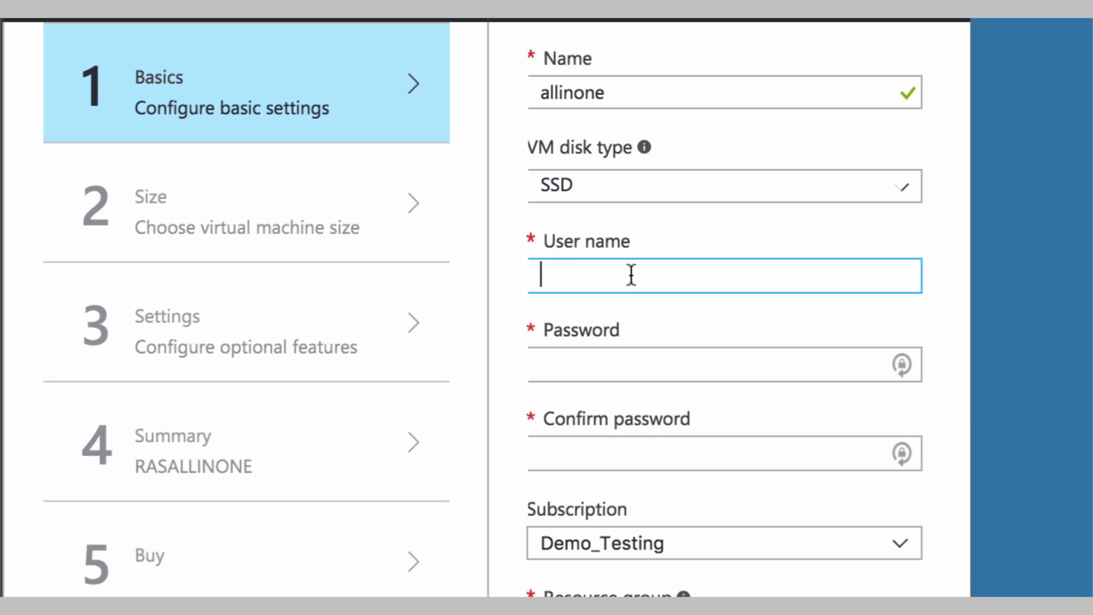
{"action": "type", "text": "testuser"}
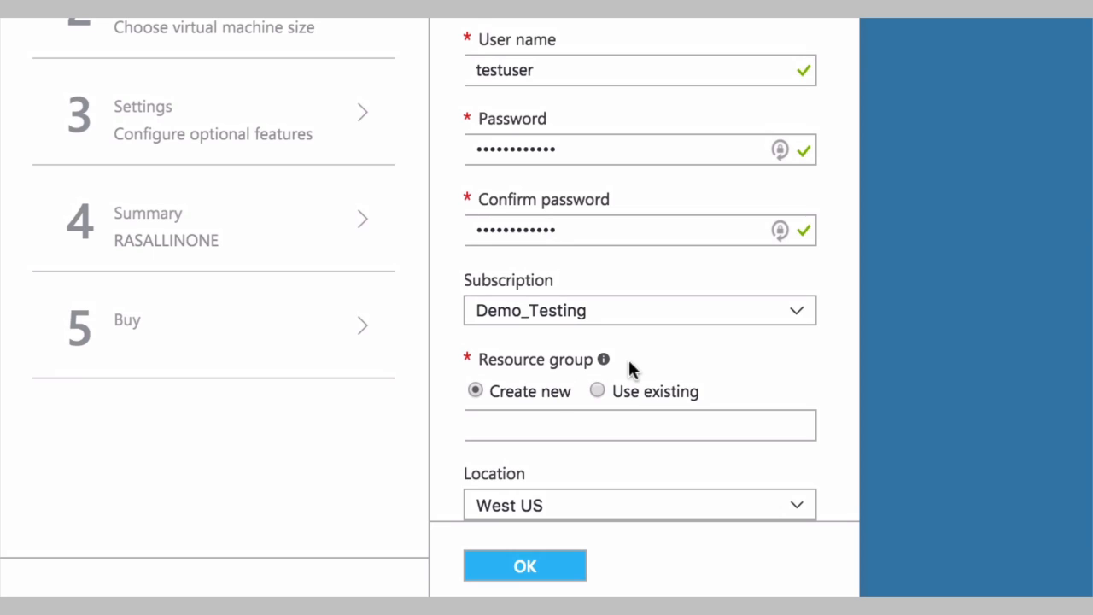
{"action": "mouse_move", "coordinate": [597, 401]}
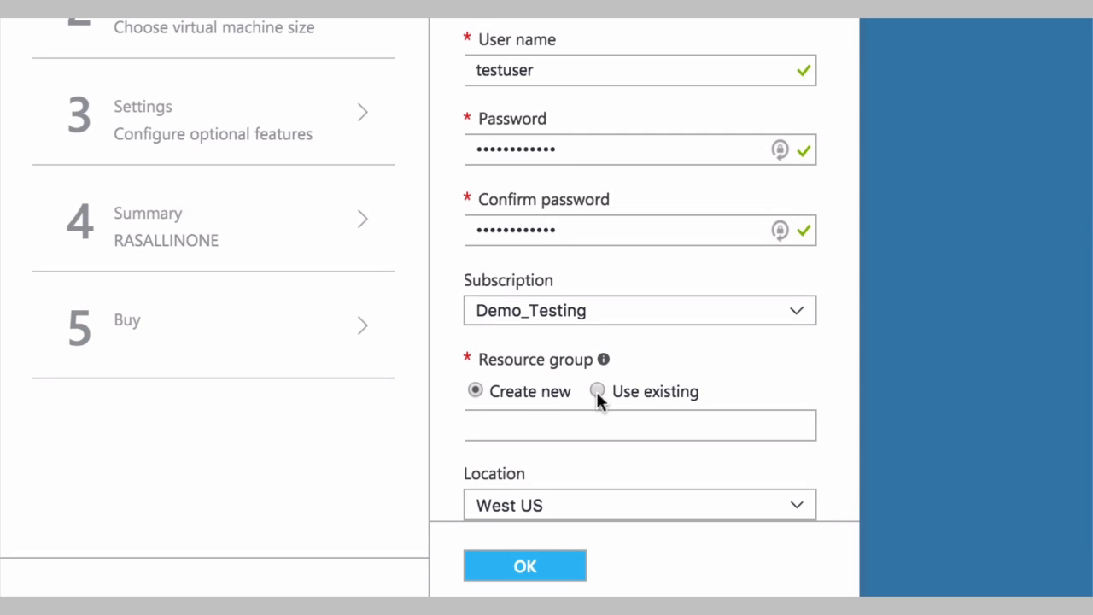
Place the VM in the existing Demo resource group
{"action": "left_click", "coordinate": [597, 391]}
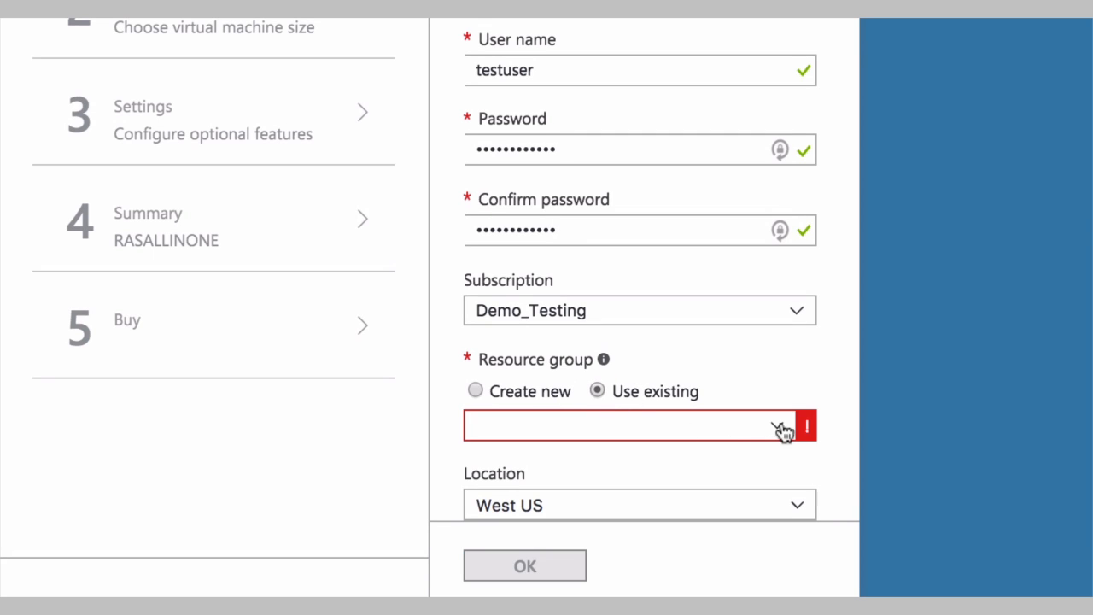
{"action": "left_click", "coordinate": [639, 425]}
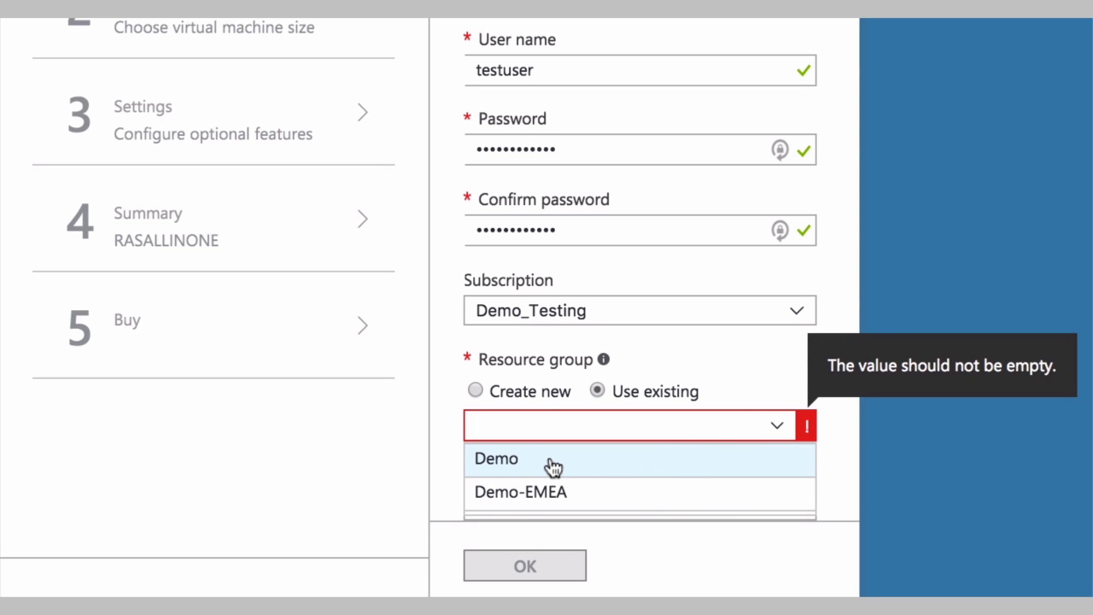
{"action": "left_click", "coordinate": [497, 459]}
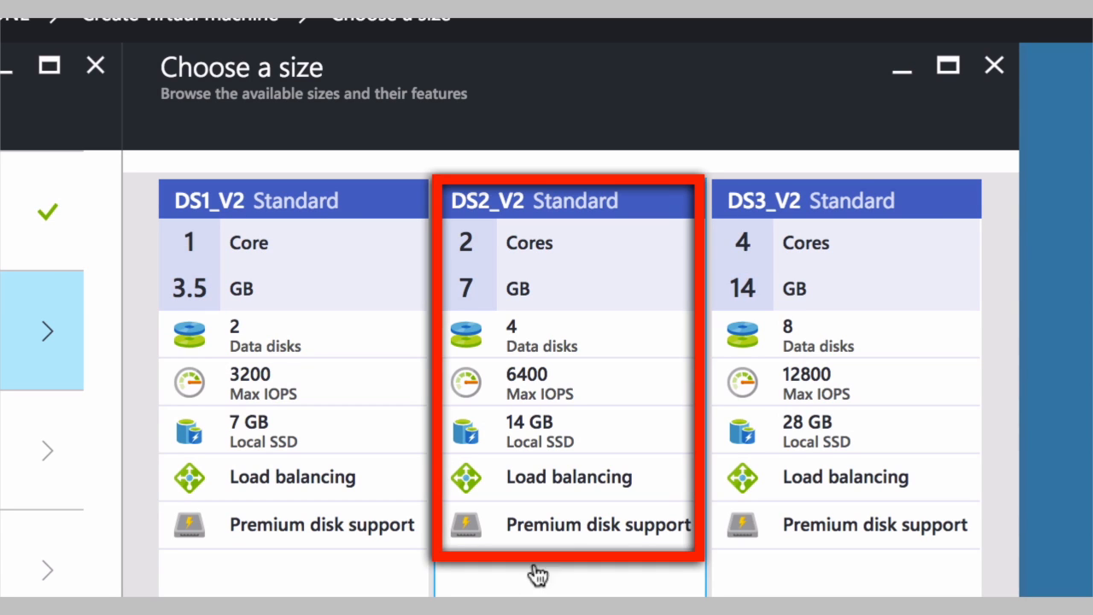
{"action": "mouse_move", "coordinate": [585, 465]}
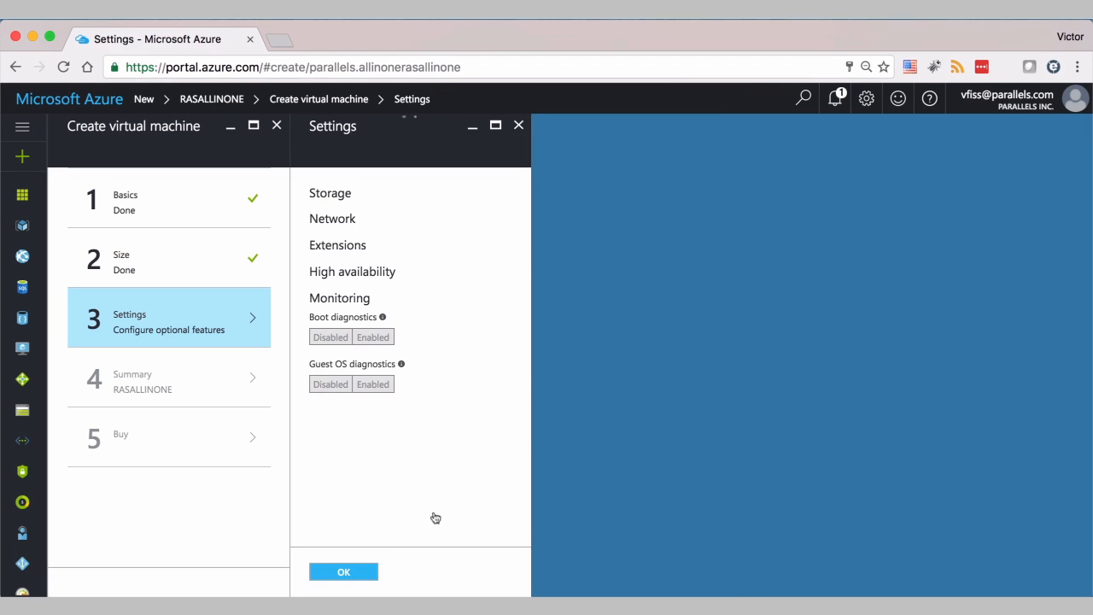
Accept the default Settings and confirm the validated Summary to reach Purchase
{"action": "left_click", "coordinate": [331, 192]}
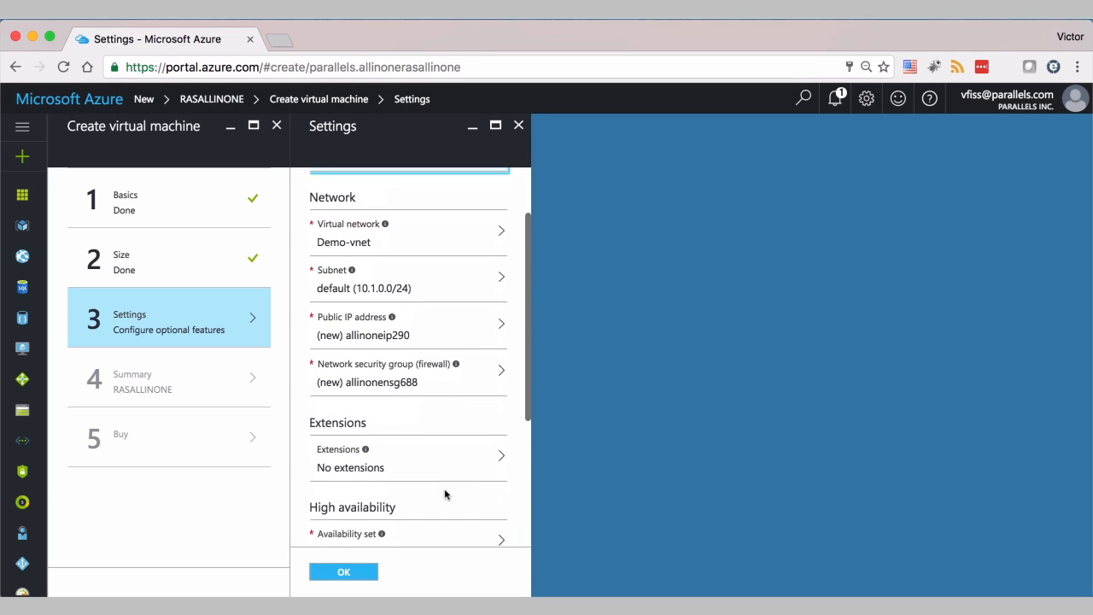
{"action": "scroll", "scroll_direction": "down", "scroll_amount": 3}
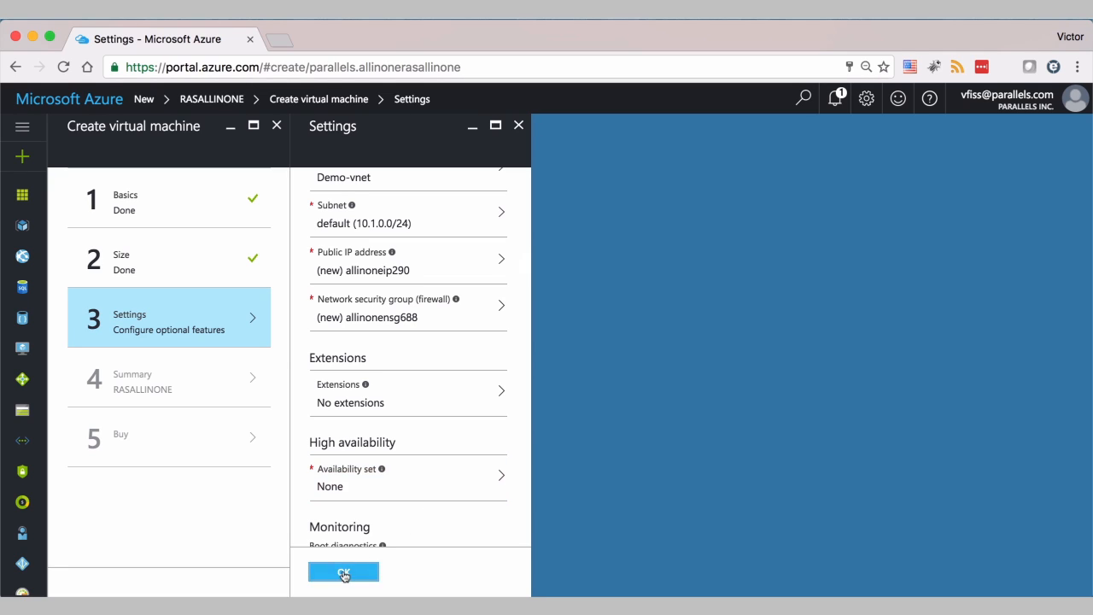
{"action": "left_click", "coordinate": [344, 571]}
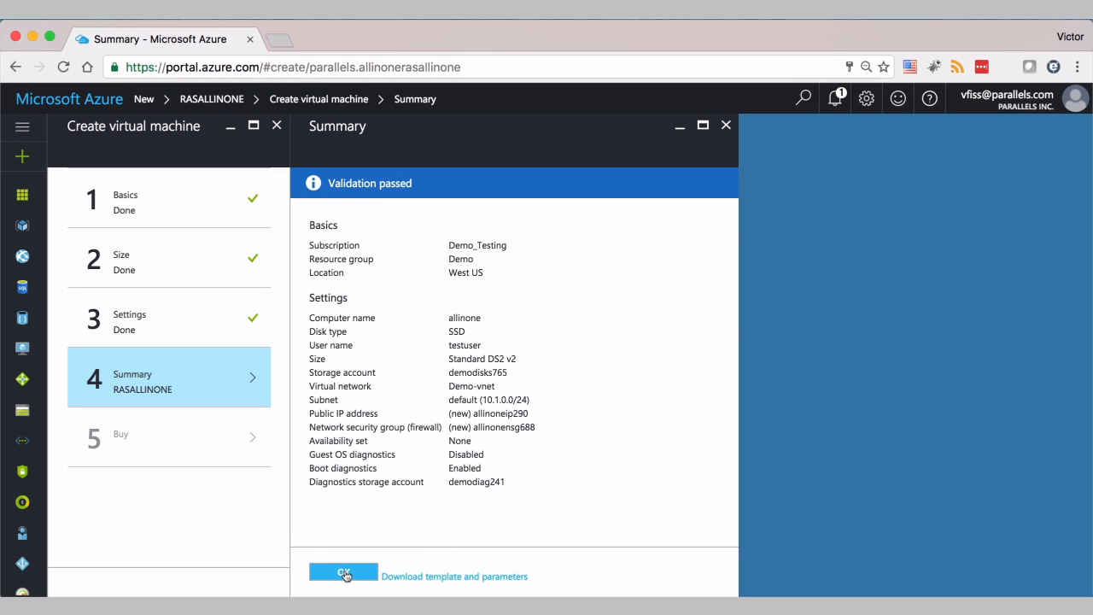
{"action": "left_click", "coordinate": [343, 571]}
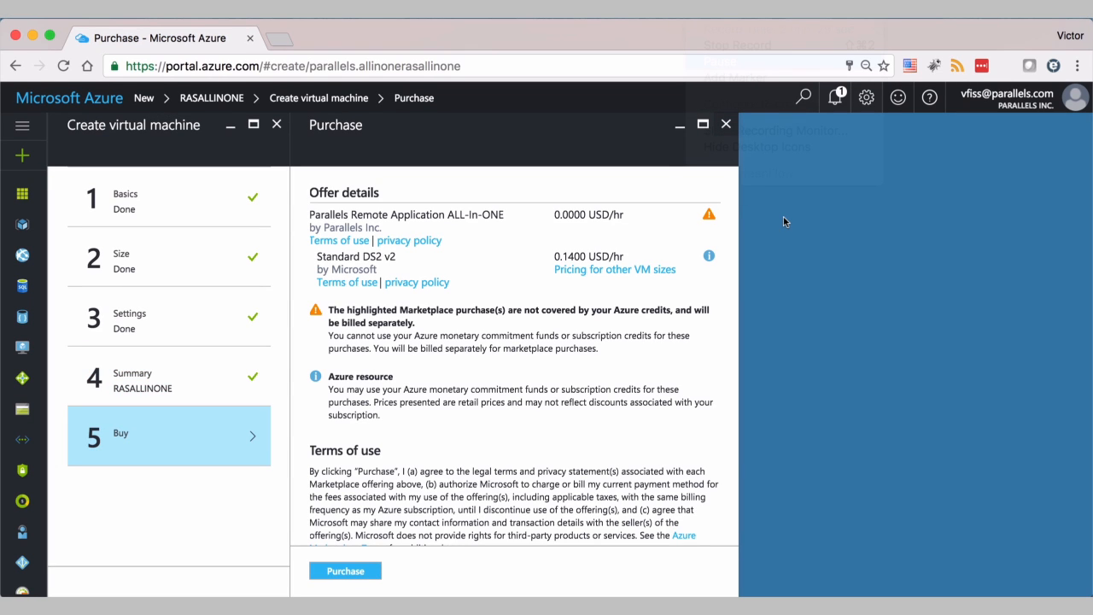
{"action": "mouse_move", "coordinate": [494, 227]}
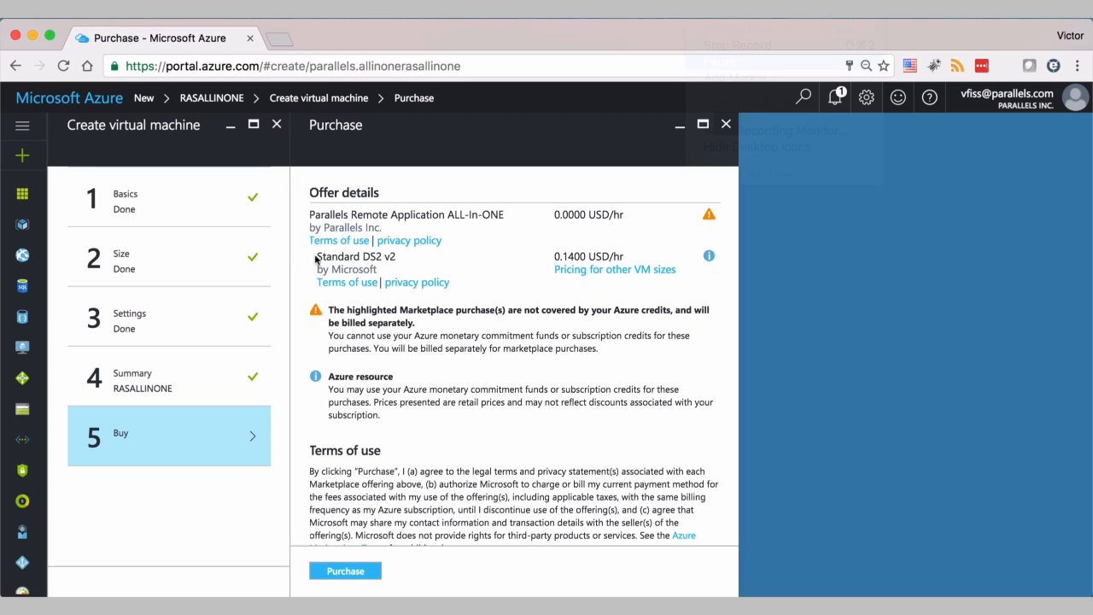
{"action": "mouse_move", "coordinate": [359, 290]}
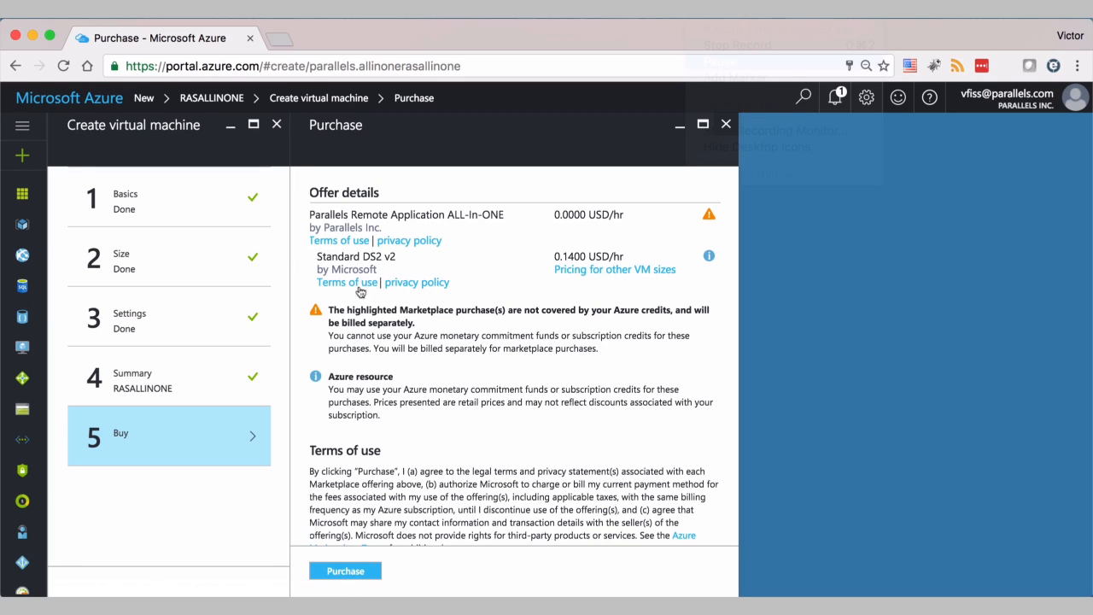
{"action": "mouse_move", "coordinate": [416, 404]}
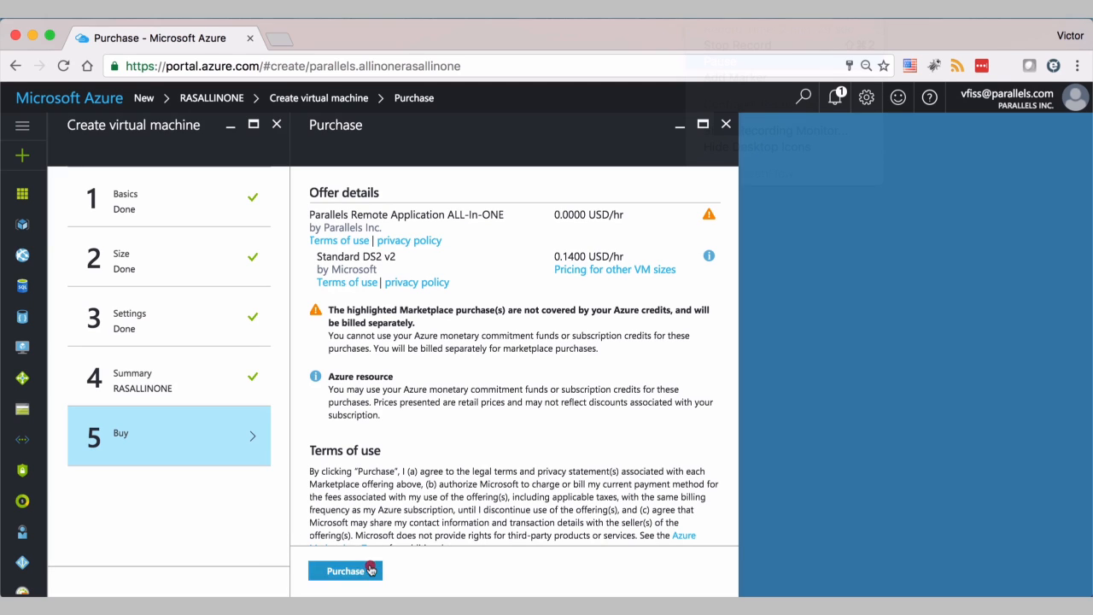
Purchase the ALL-In-ONE offer on a Standard DS2 v2 machine and deploy the VM
{"action": "left_click", "coordinate": [345, 571]}
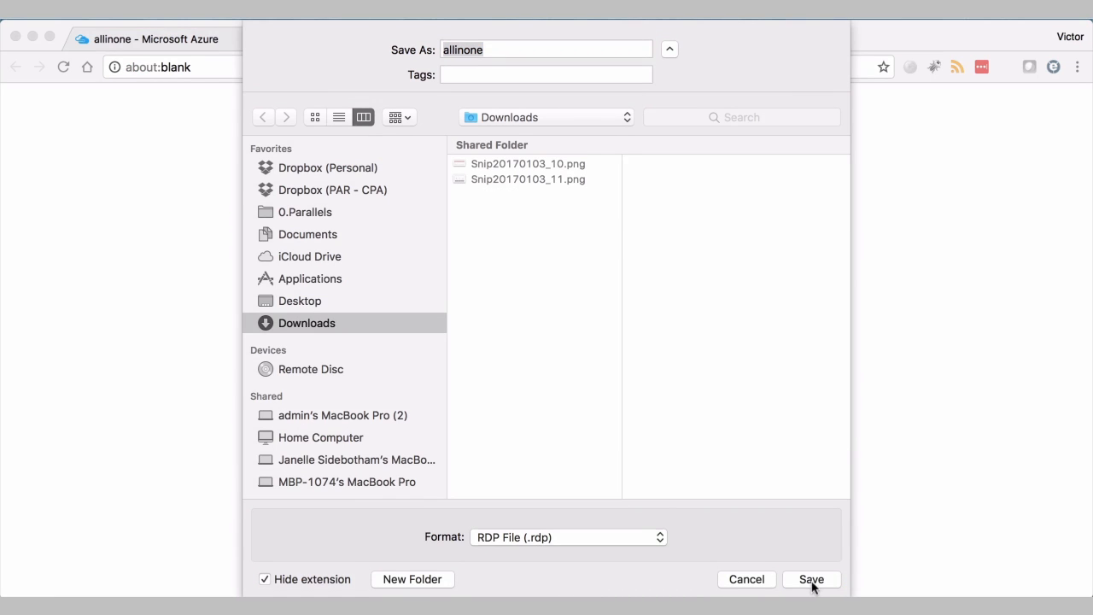
Save the allinone RDP connection file into Downloads
{"action": "left_click", "coordinate": [810, 579]}
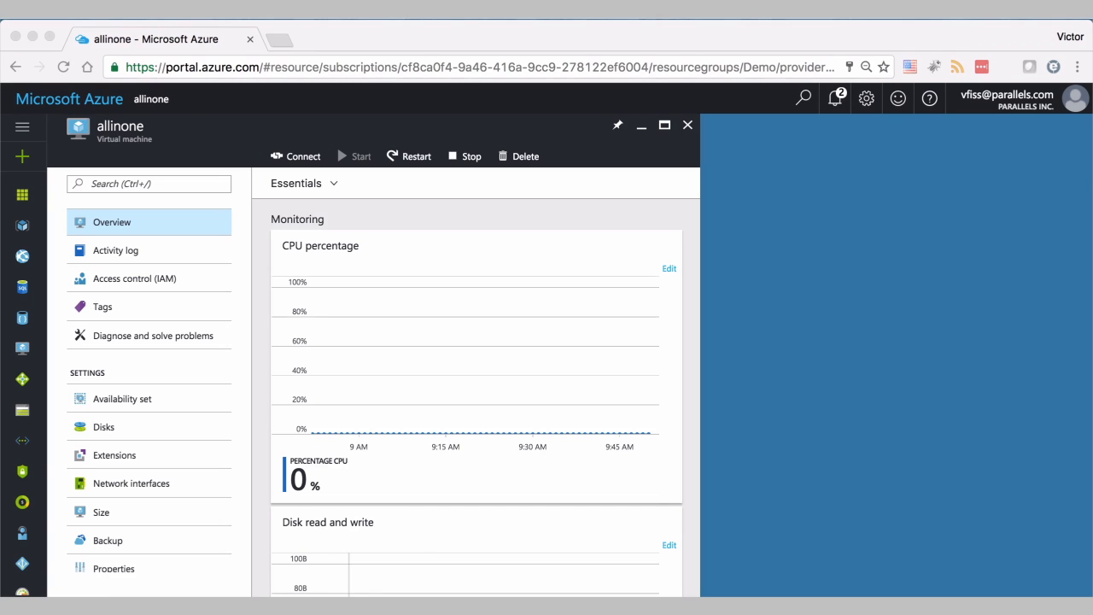
Connect through the untrusted RDP prompt and sign in to Windows Server as ras
{"action": "left_click", "coordinate": [296, 155]}
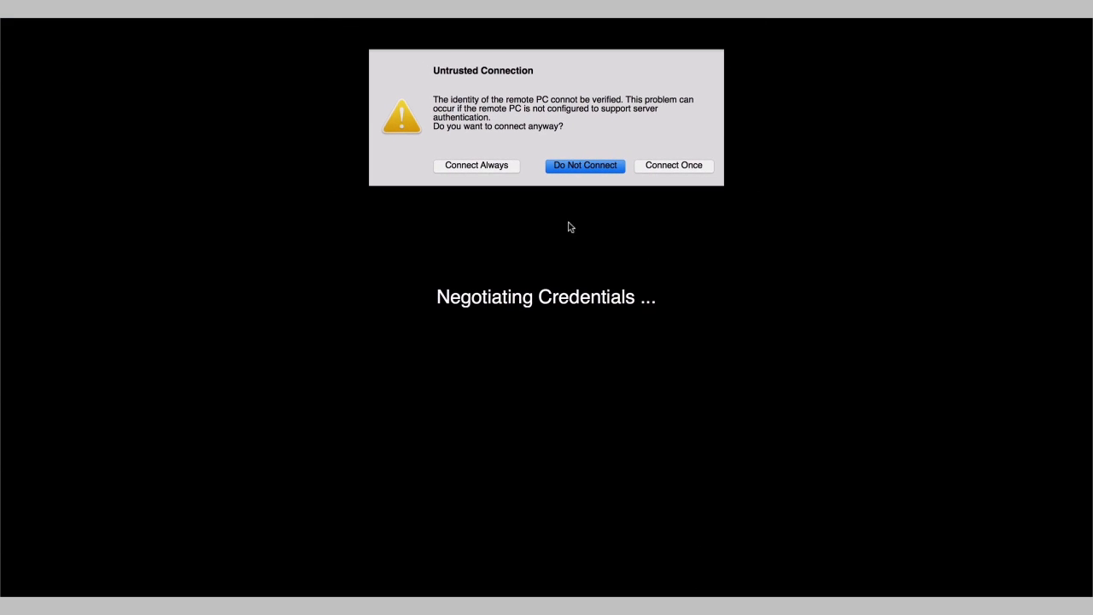
{"action": "left_click", "coordinate": [674, 165]}
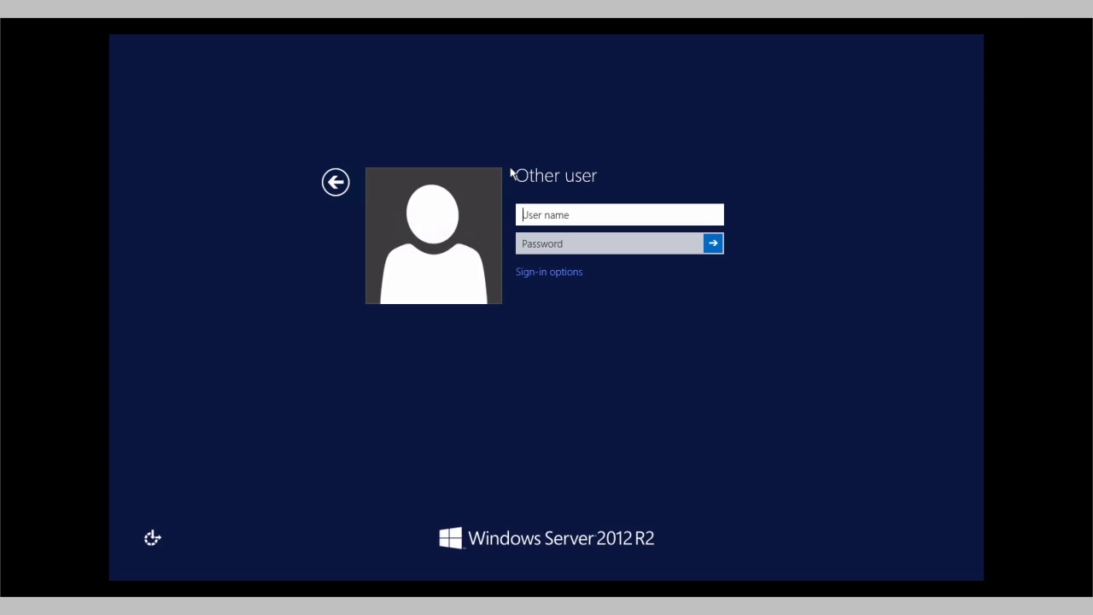
{"action": "type", "text": "ras"}
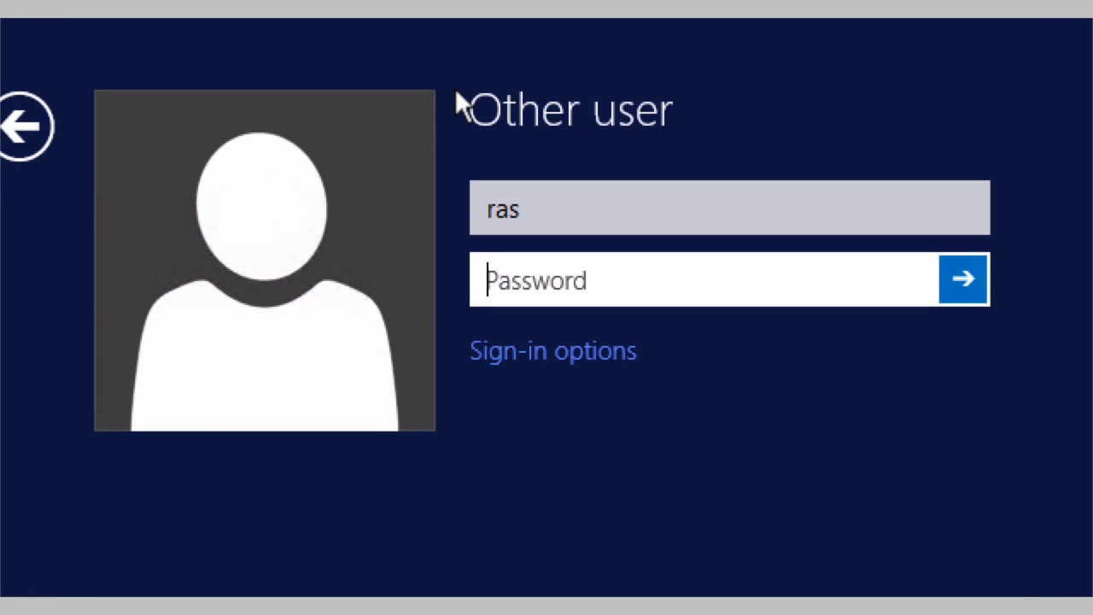
{"action": "type", "text": "•"}
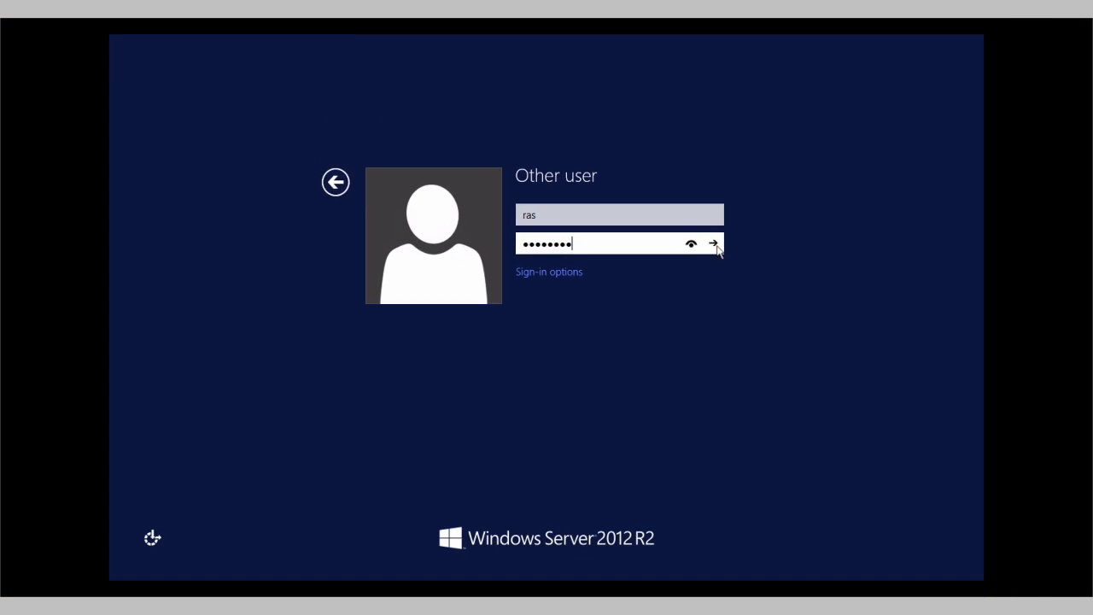
{"action": "left_click", "coordinate": [713, 243]}
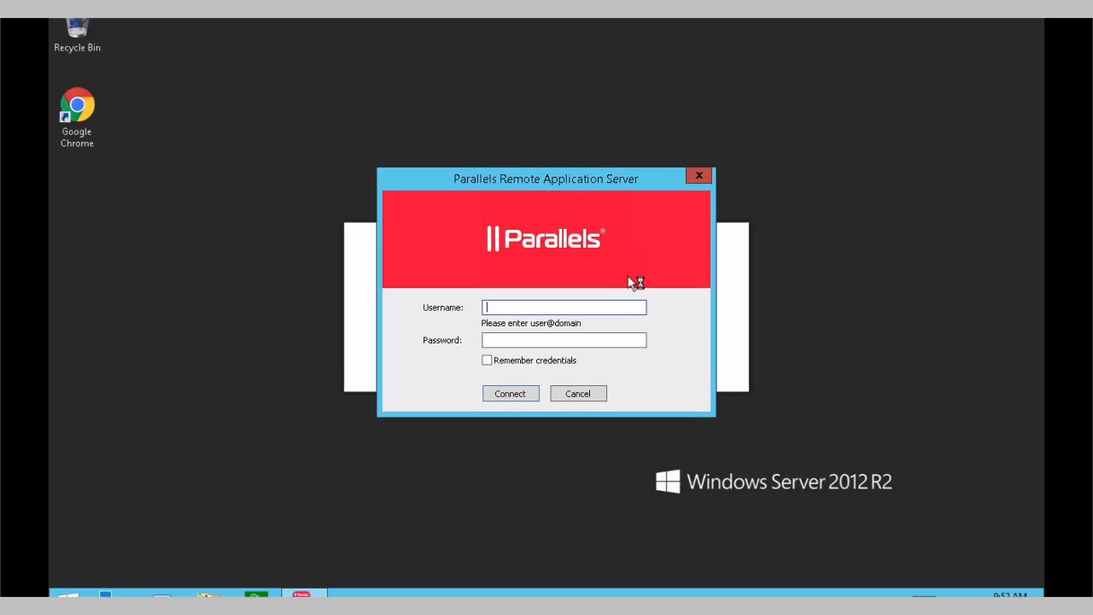
Log in to the RAS server as ras and acknowledge the evaluation-expired notice
{"action": "type", "text": "ras"}
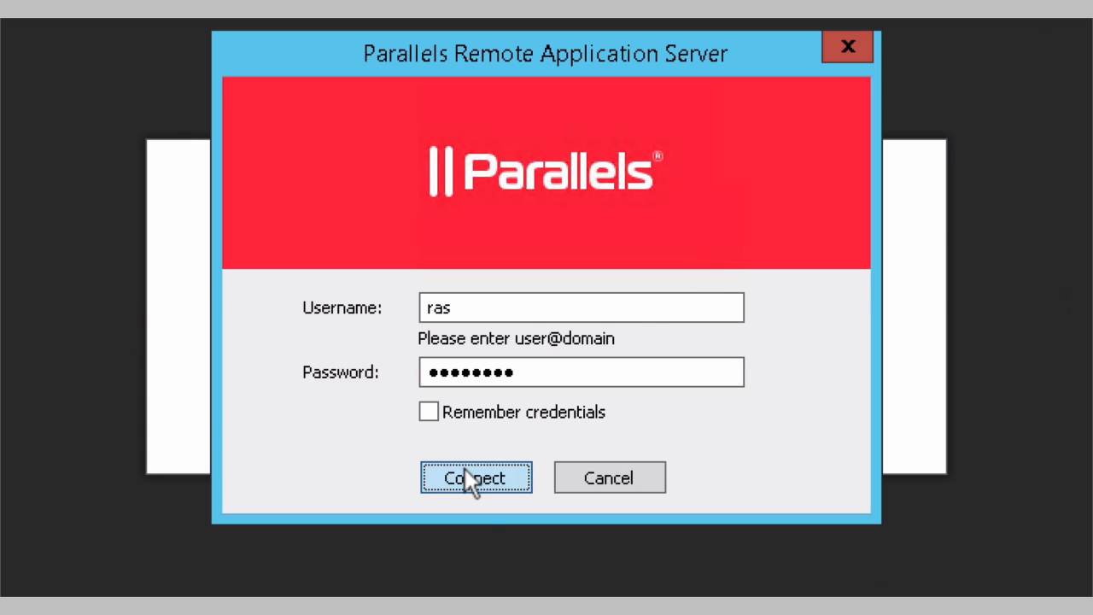
{"action": "left_click", "coordinate": [475, 478]}
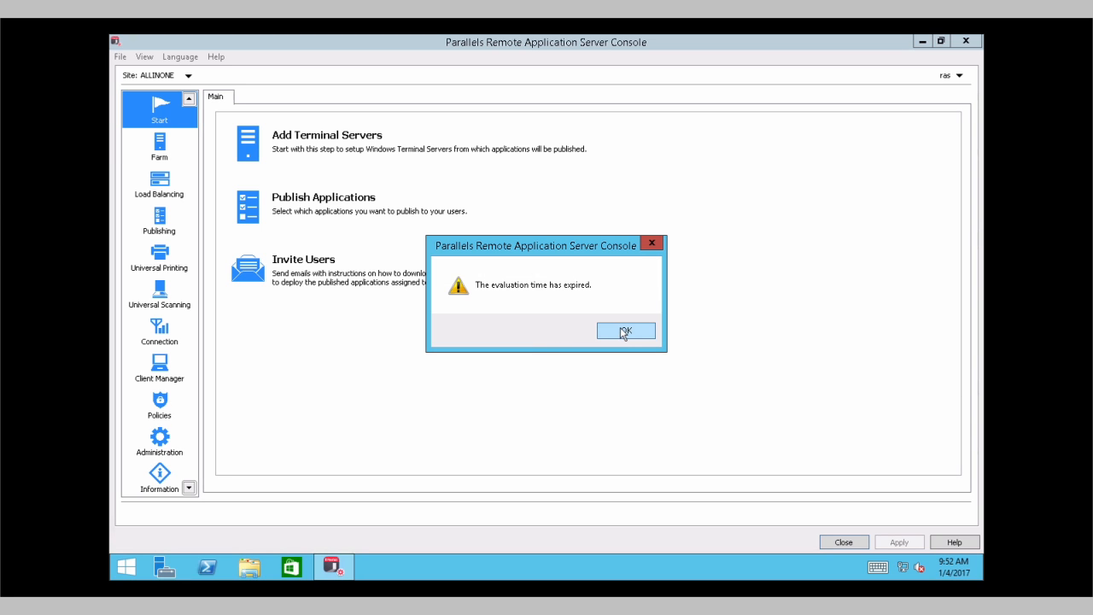
{"action": "left_click", "coordinate": [626, 330]}
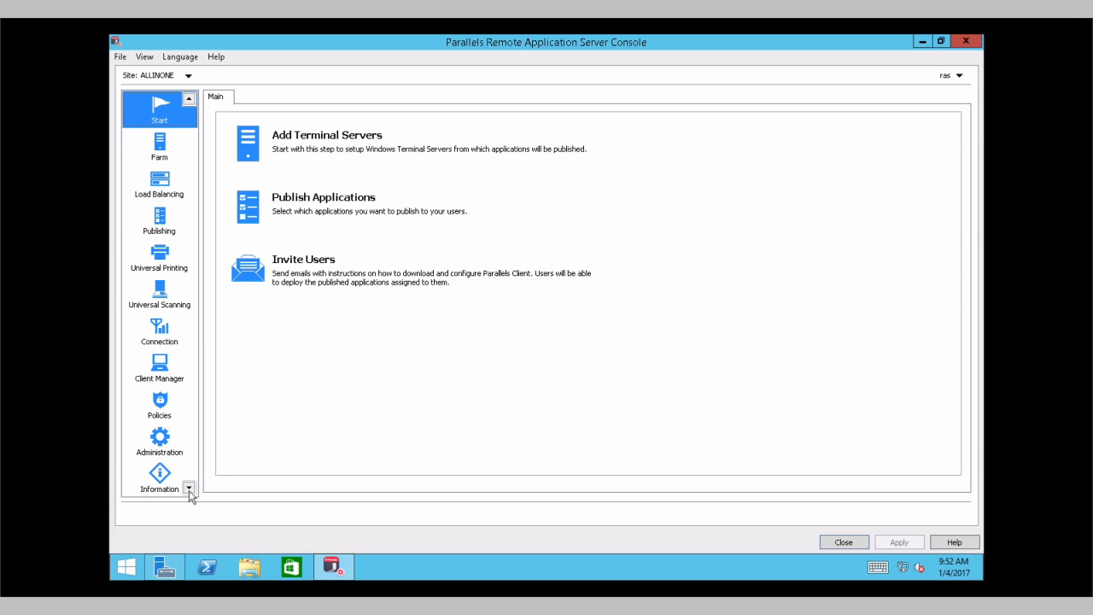
From the licensing details, sign in to the Parallels account to manage the licence
{"action": "left_click", "coordinate": [188, 488]}
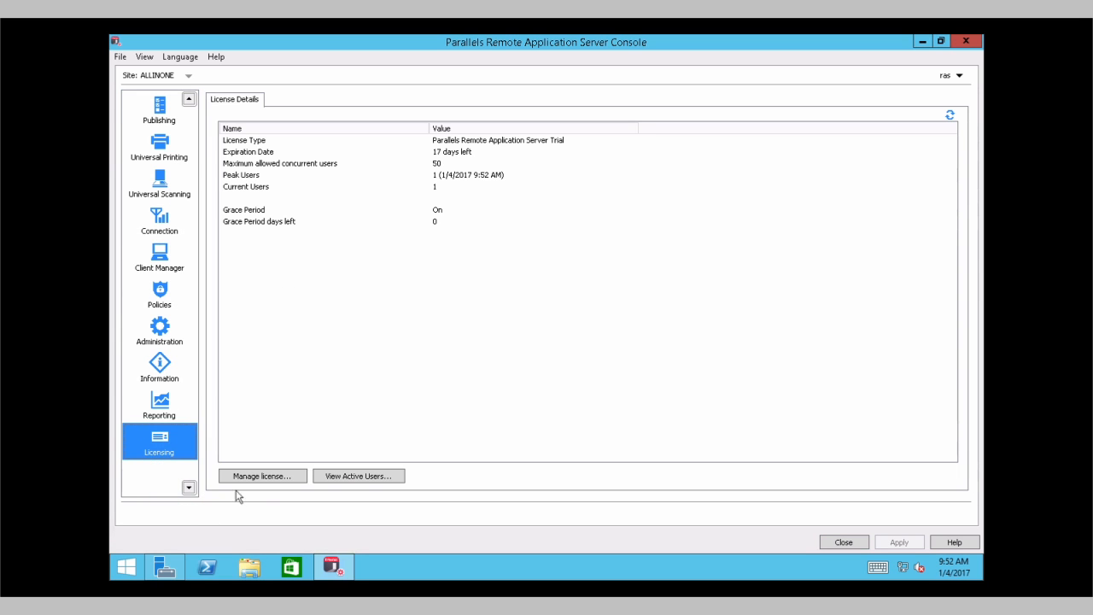
{"action": "mouse_move", "coordinate": [262, 476]}
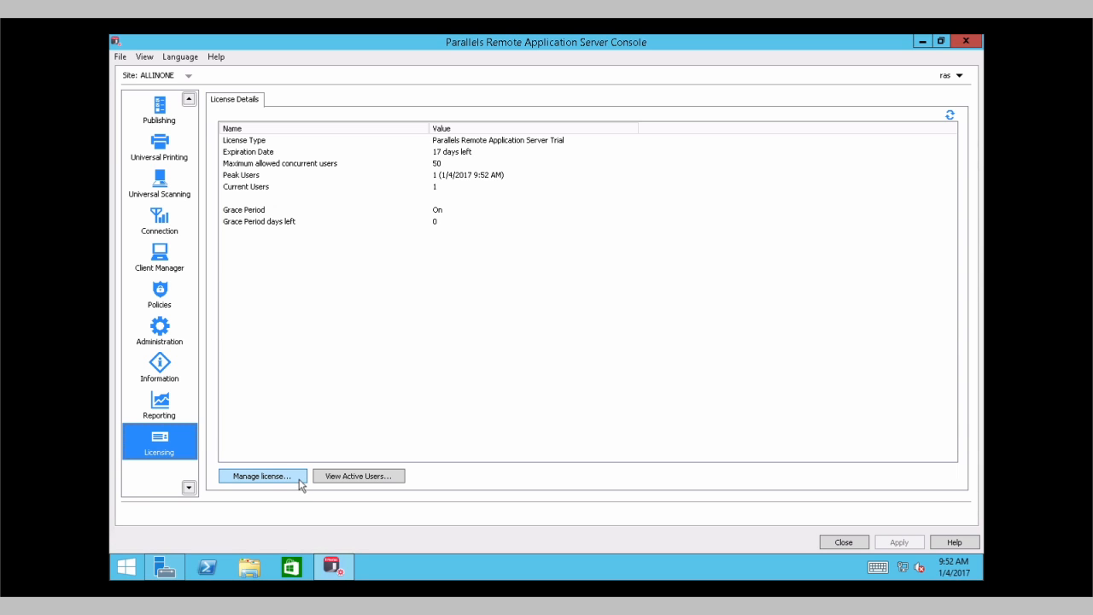
{"action": "left_click", "coordinate": [261, 475]}
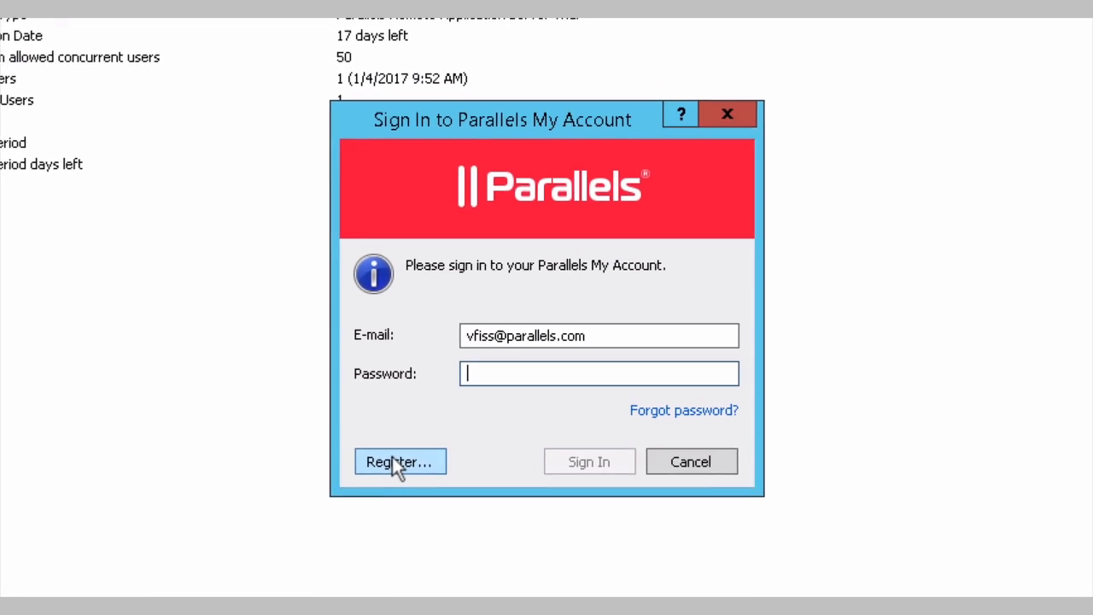
{"action": "type", "text": "•••"}
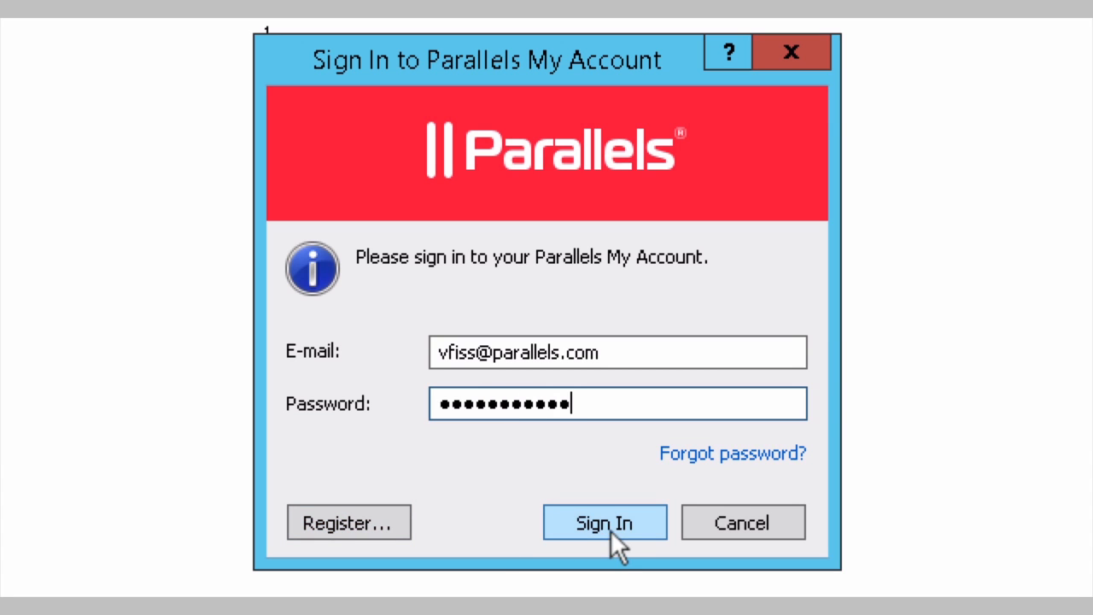
{"action": "left_click", "coordinate": [604, 522]}
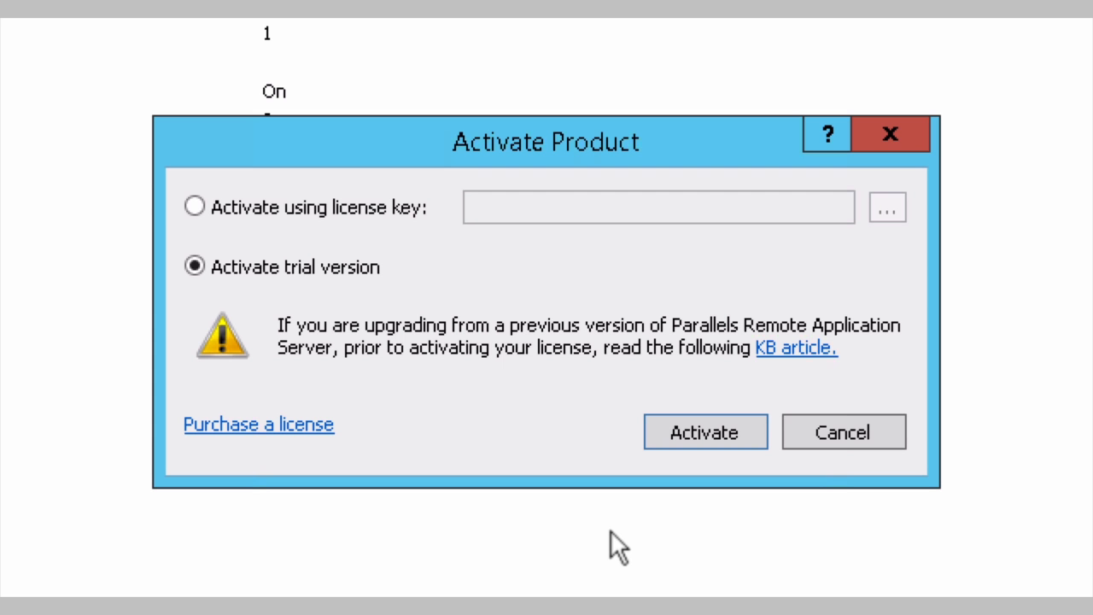
{"action": "mouse_move", "coordinate": [435, 231]}
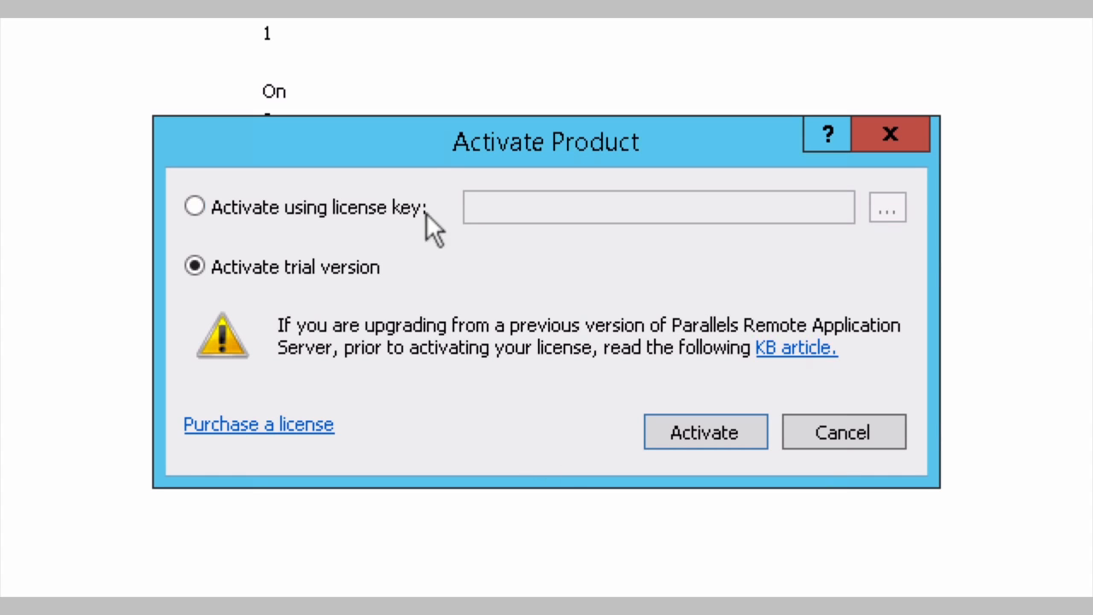
Activate the 30-day trial, acknowledge the warnings and synchronize the sites
{"action": "left_click", "coordinate": [704, 431]}
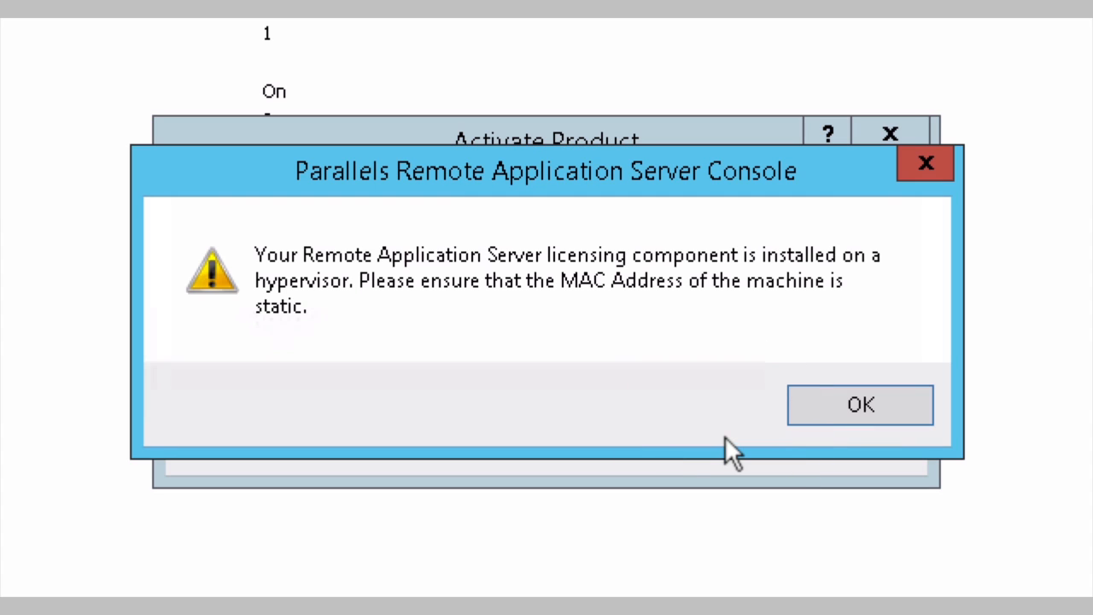
{"action": "left_click", "coordinate": [860, 404]}
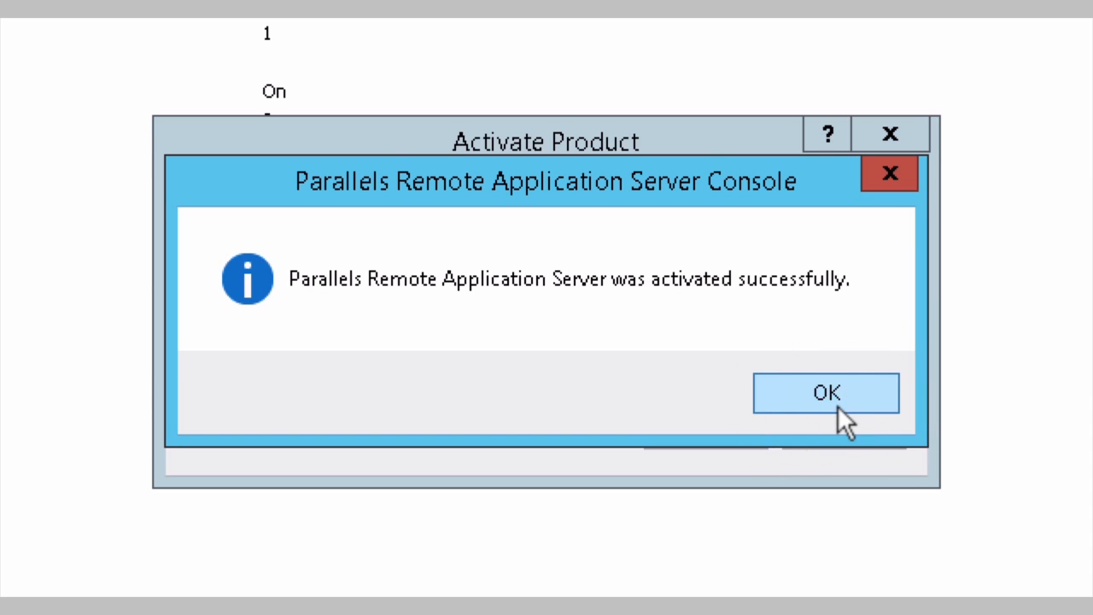
{"action": "left_click", "coordinate": [825, 393]}
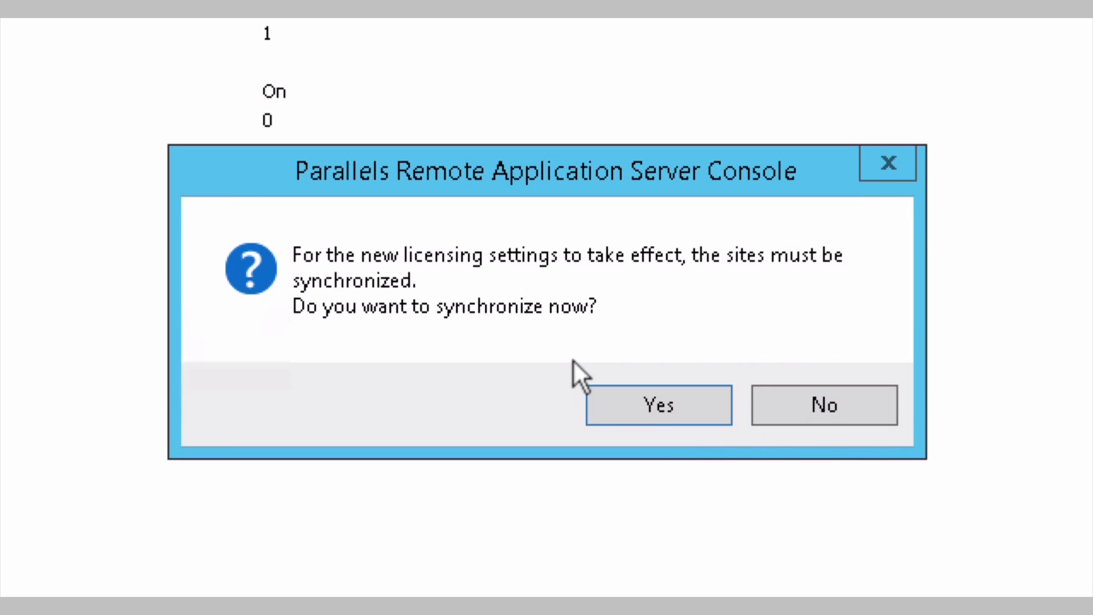
{"action": "left_click", "coordinate": [658, 405]}
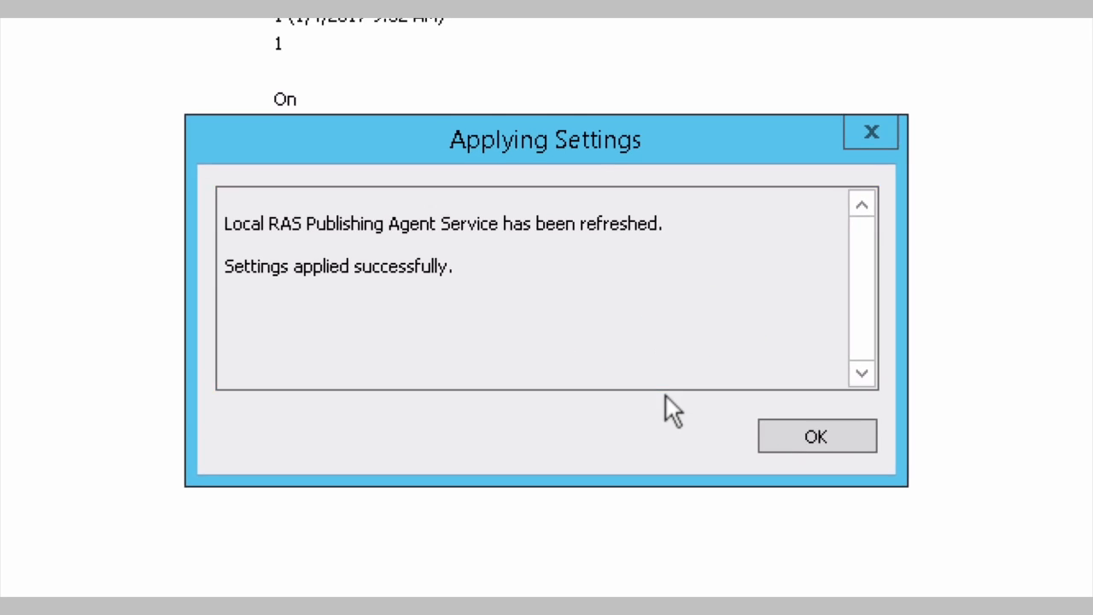
{"action": "left_click", "coordinate": [816, 436]}
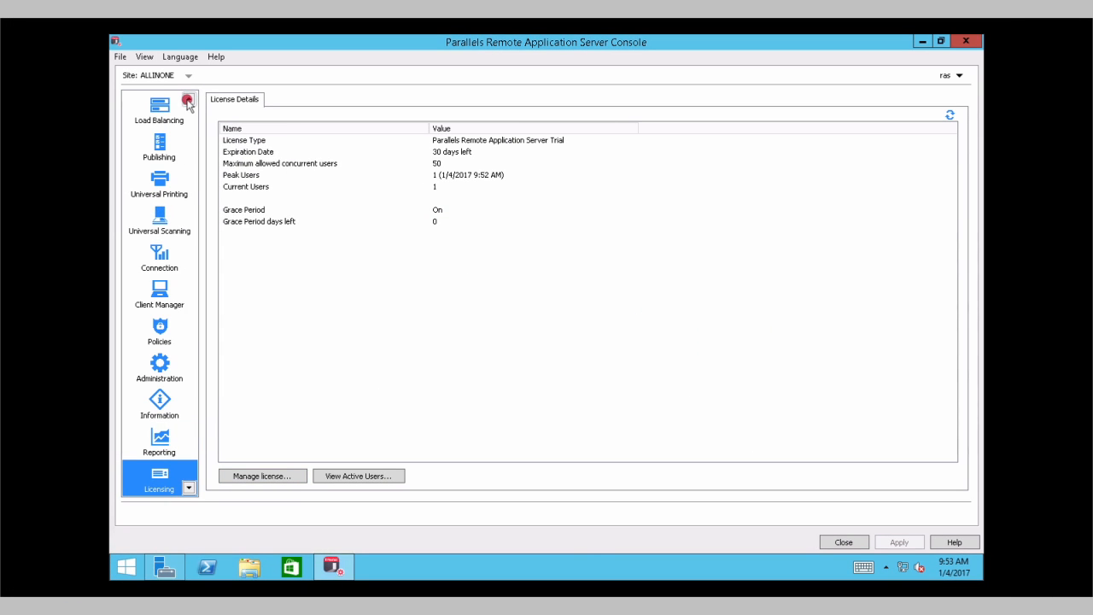
Show the allinone VM's Network interfaces page in the Azure Portal
{"action": "left_click", "coordinate": [187, 102]}
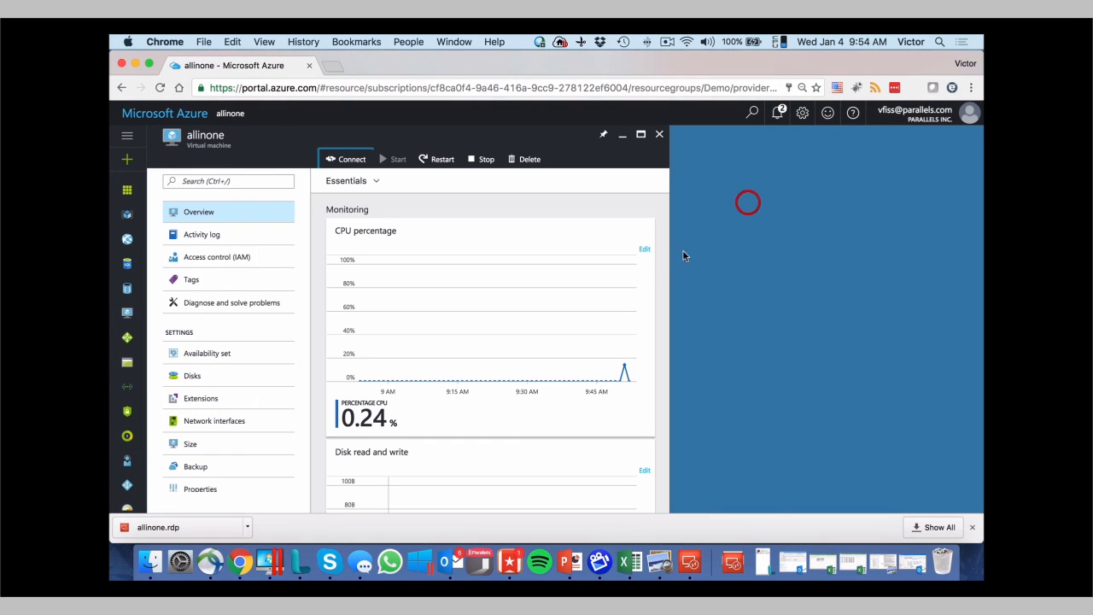
{"action": "left_click", "coordinate": [214, 420]}
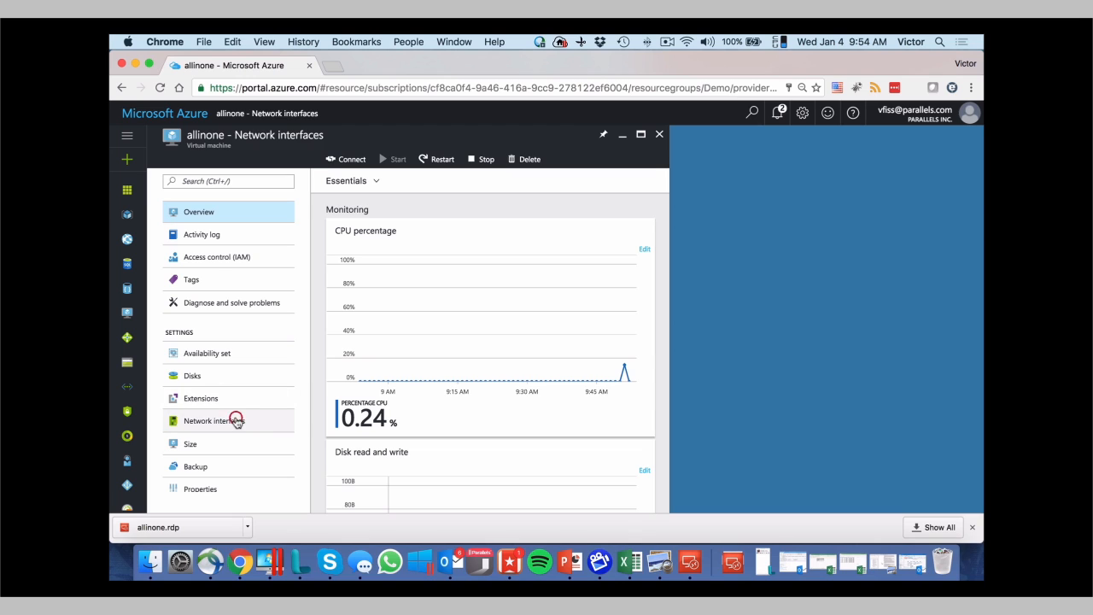
{"action": "left_click", "coordinate": [212, 420]}
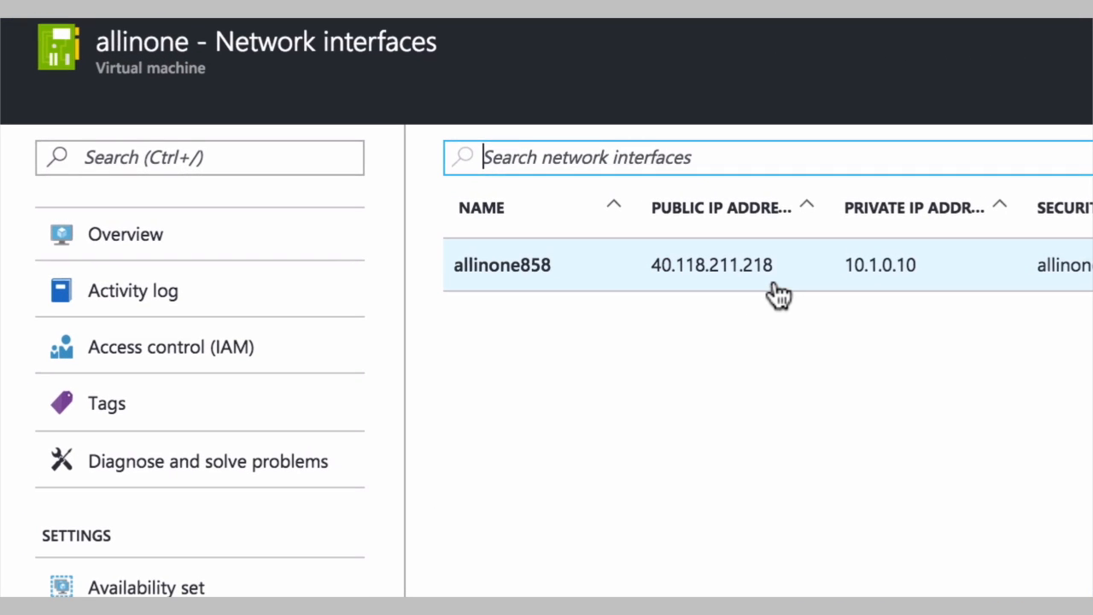
Copy the public IP 40.118.211.218 and view the allinone858 network interface details
{"action": "double_click", "coordinate": [692, 264]}
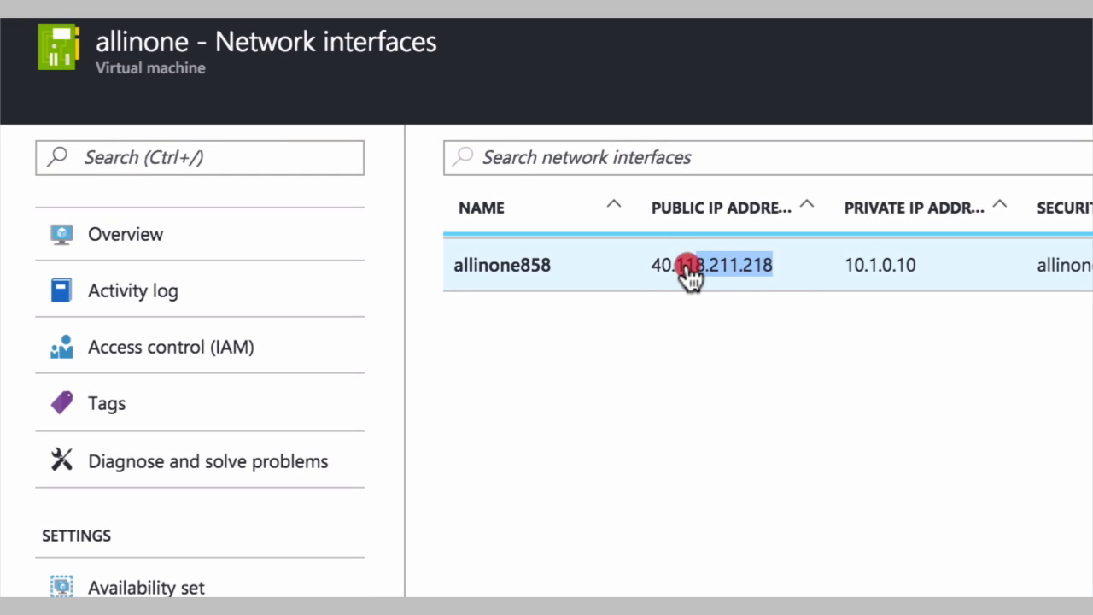
{"action": "left_click", "coordinate": [503, 264]}
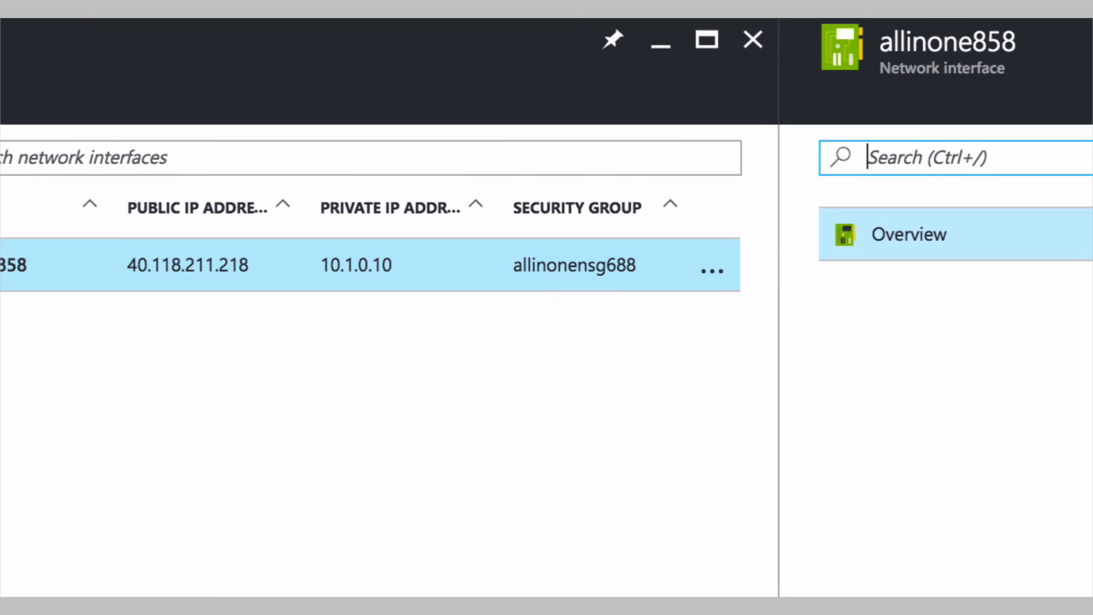
{"action": "left_click", "coordinate": [909, 234]}
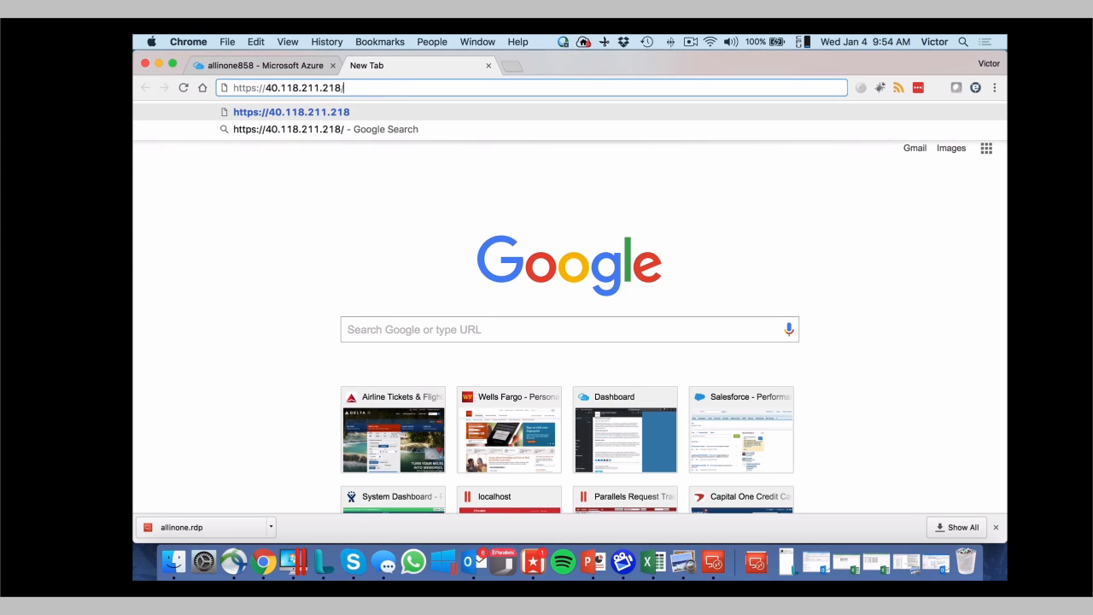
Navigate to 40.118.211.218/RasHTML5gateway in a new Chrome tab
{"action": "type", "text": "/RasHTM"}
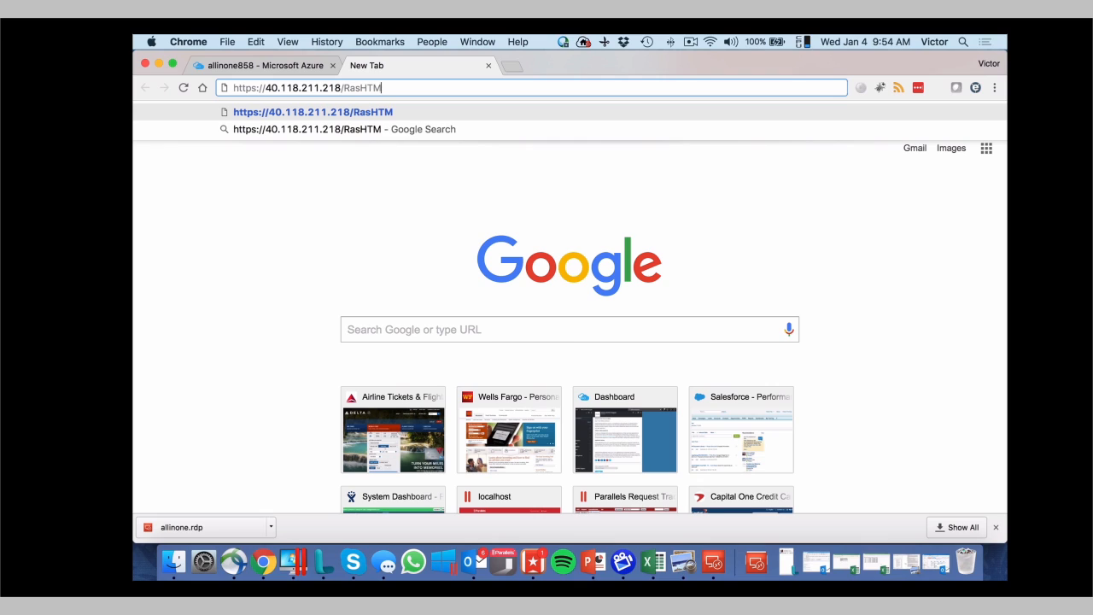
{"action": "type", "text": "5"}
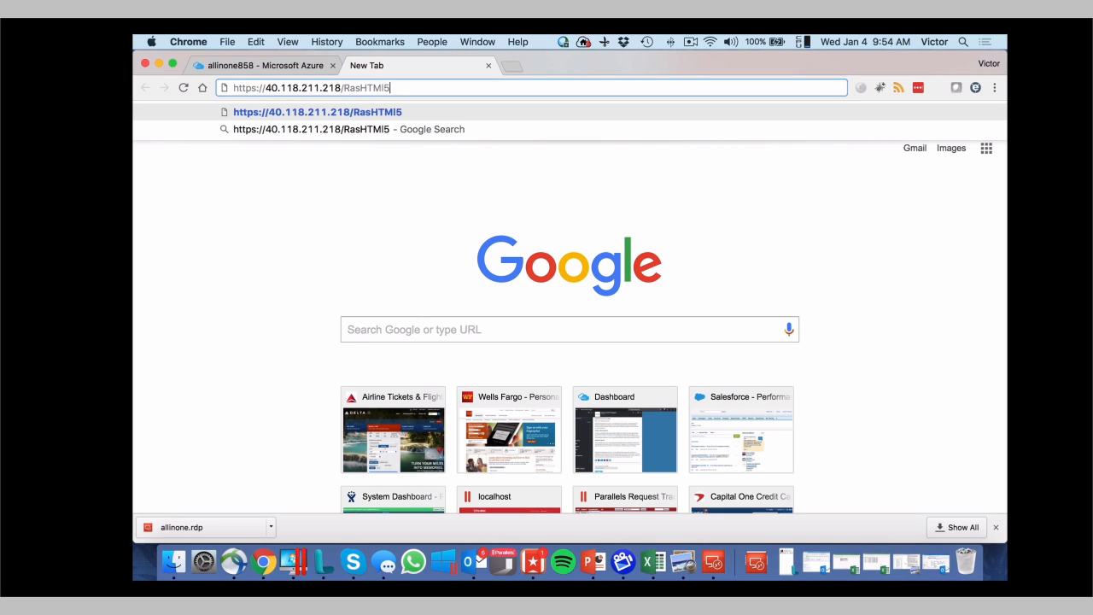
{"action": "type", "text": "gateway"}
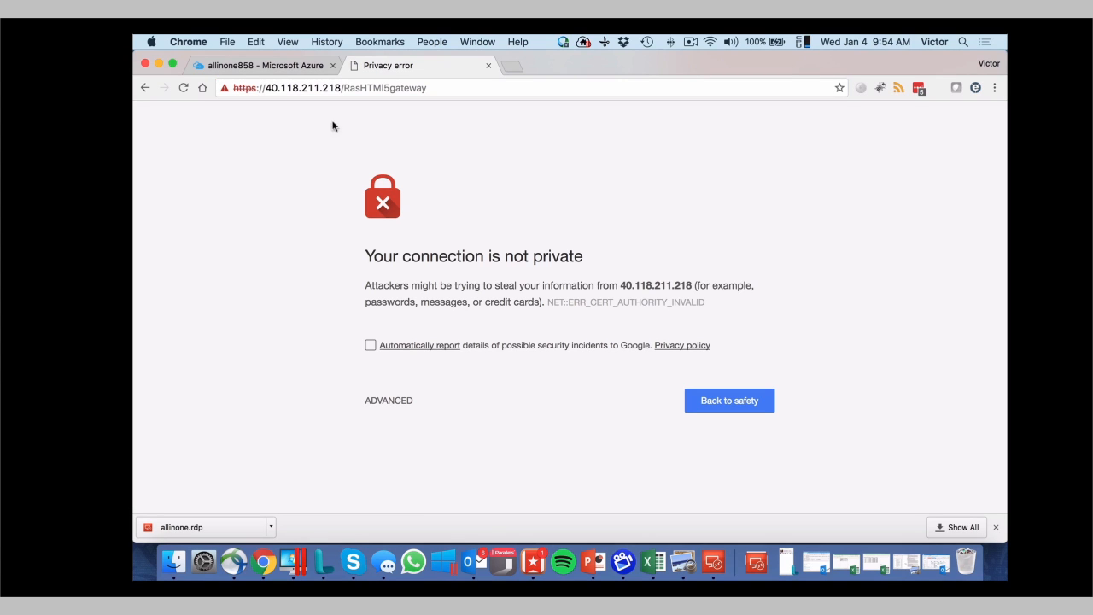
Bypass the untrusted-certificate warning and proceed to 40.118.211.218 (unsafe)
{"action": "left_click", "coordinate": [389, 399]}
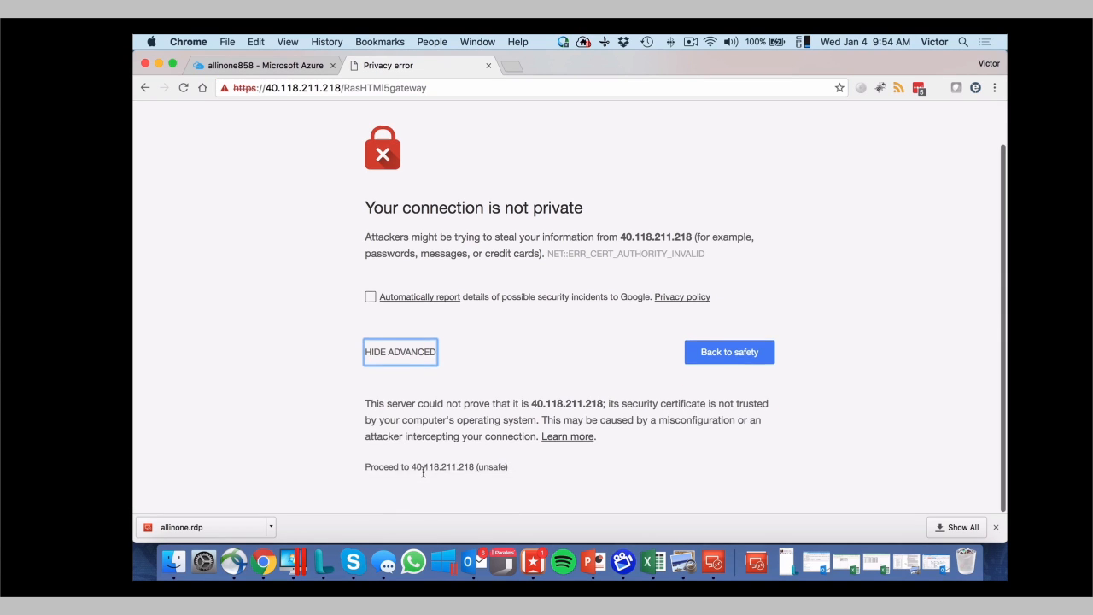
{"action": "left_click", "coordinate": [435, 467]}
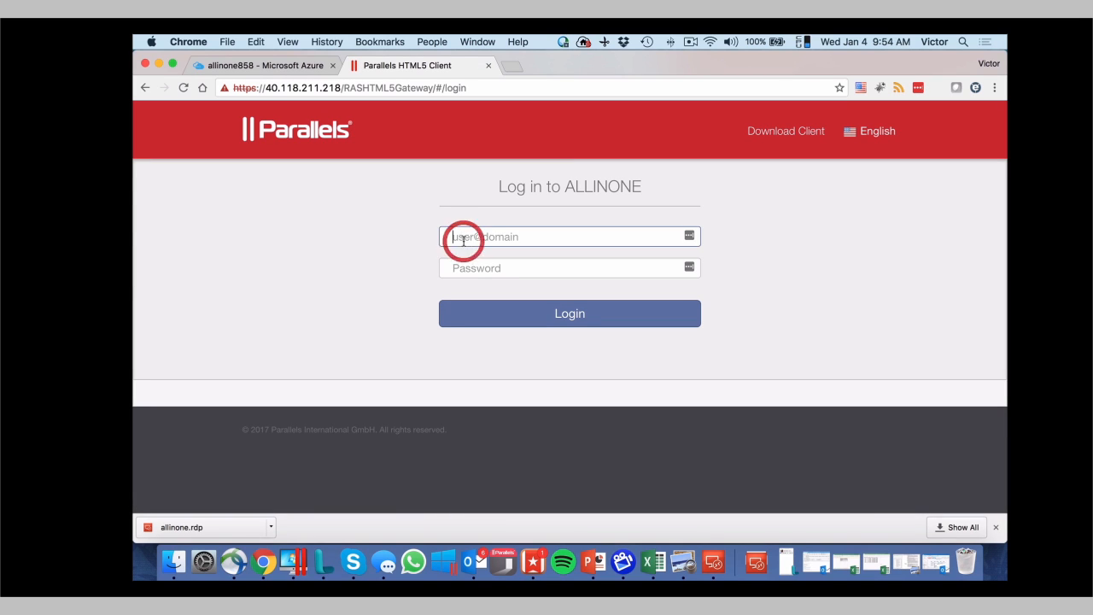
Sign in to ALLINONE as user ras with the password, declining the LastPass save prompt
{"action": "type", "text": "ras"}
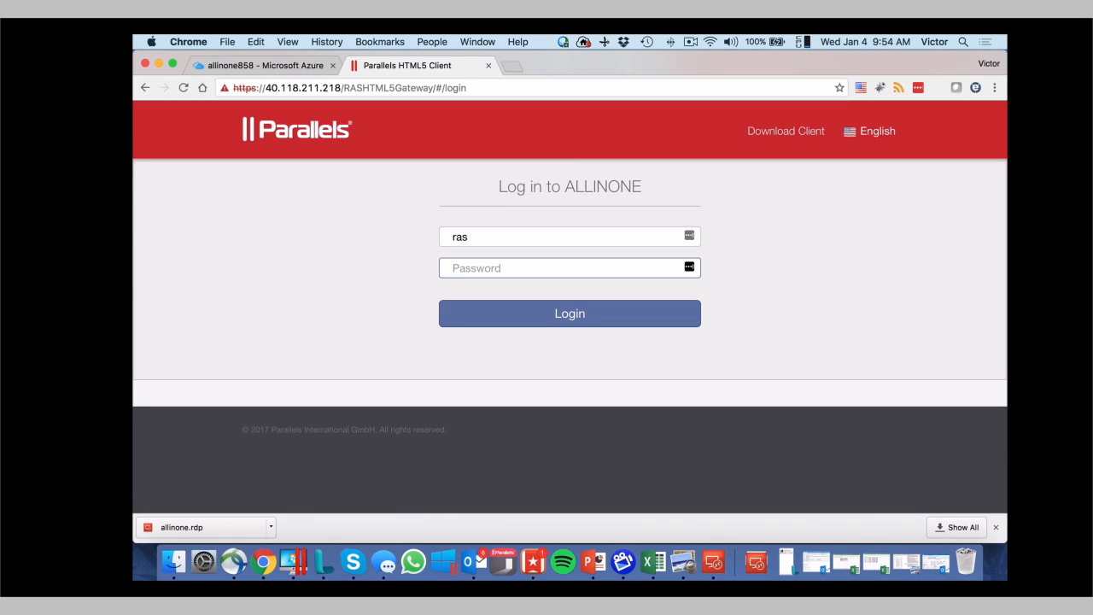
{"action": "type", "text": "password"}
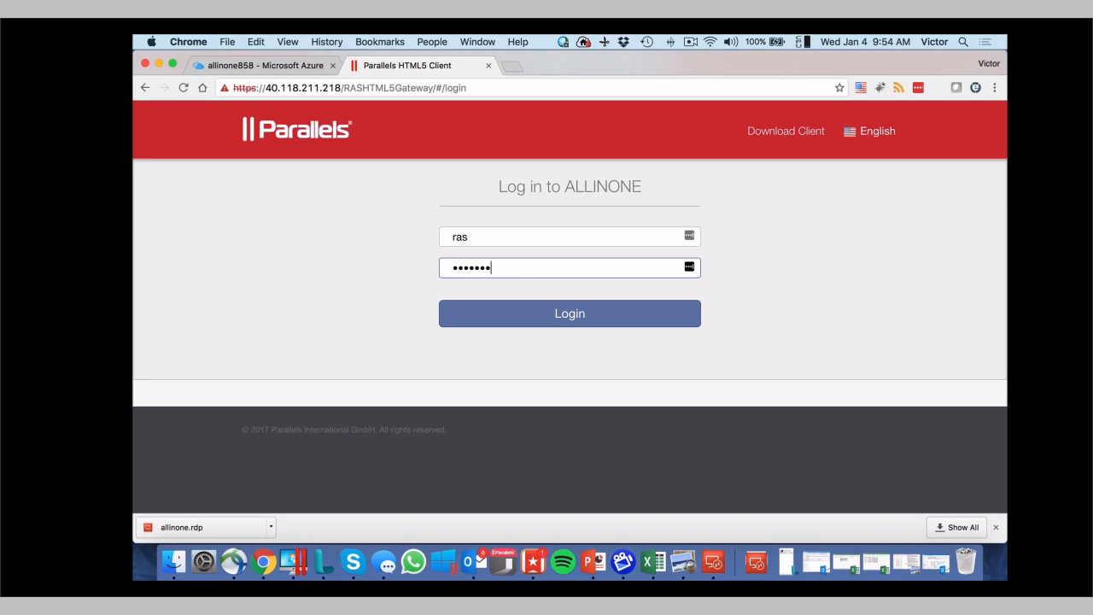
{"action": "left_click", "coordinate": [569, 313]}
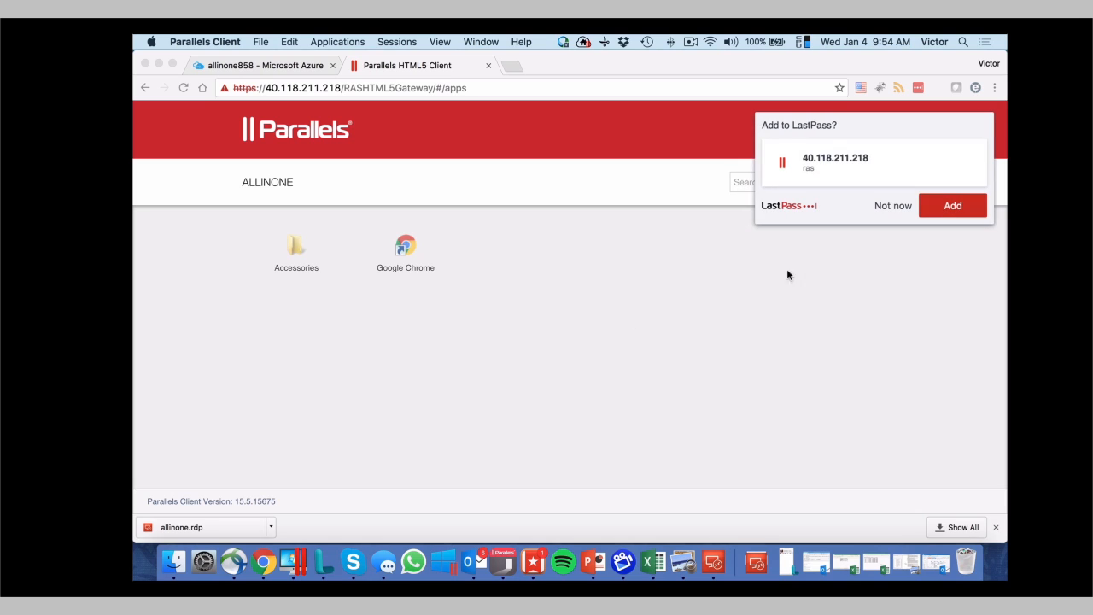
{"action": "left_click", "coordinate": [892, 205]}
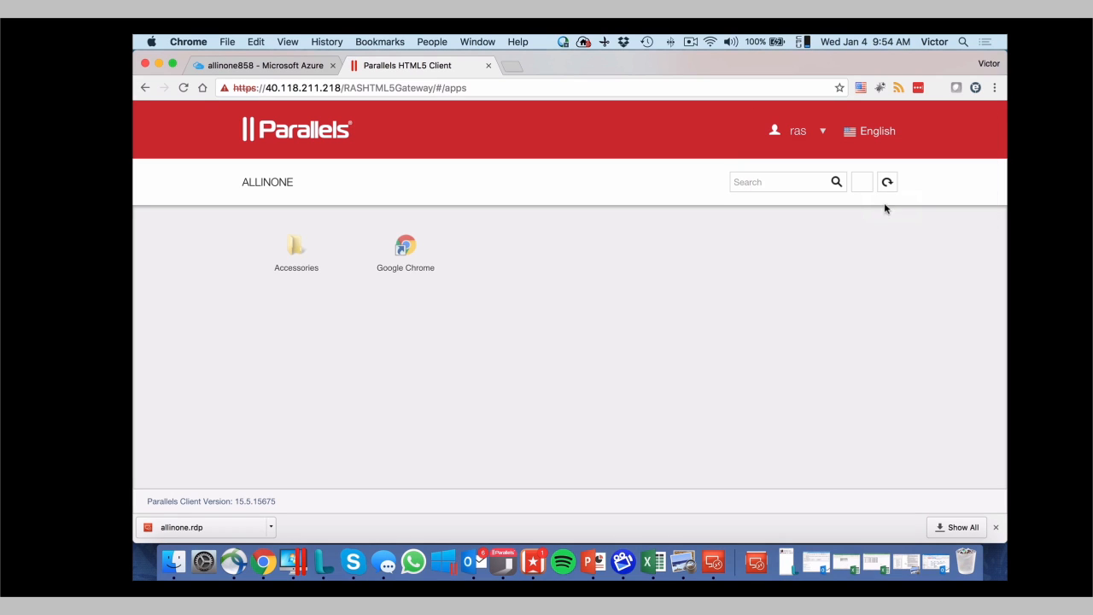
{"action": "mouse_move", "coordinate": [332, 248]}
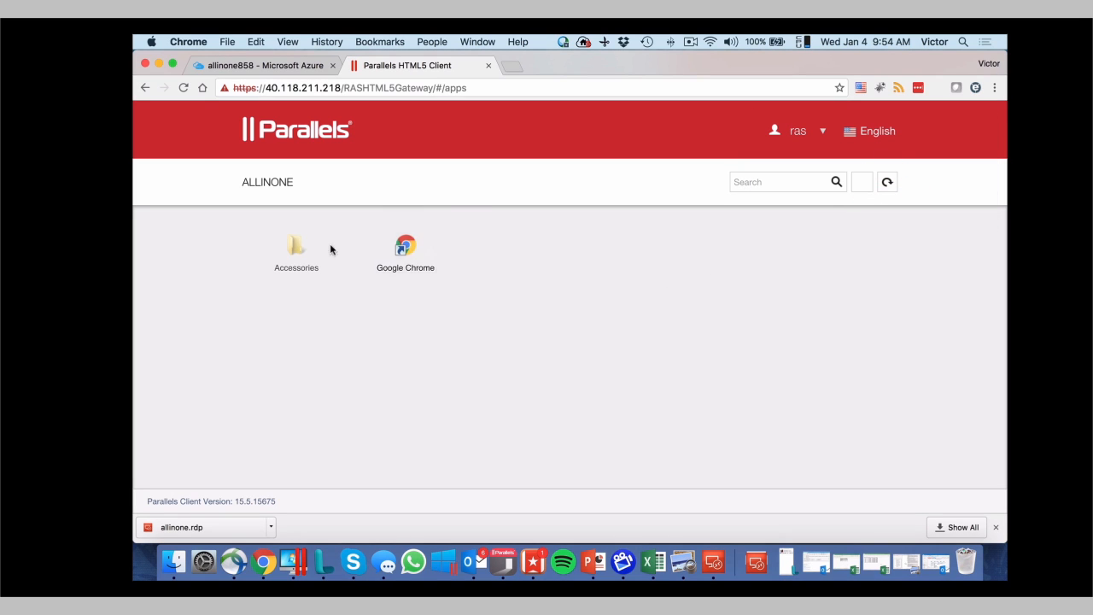
Launch WordPad from the Accessories published apps inside the browser session
{"action": "double_click", "coordinate": [296, 248]}
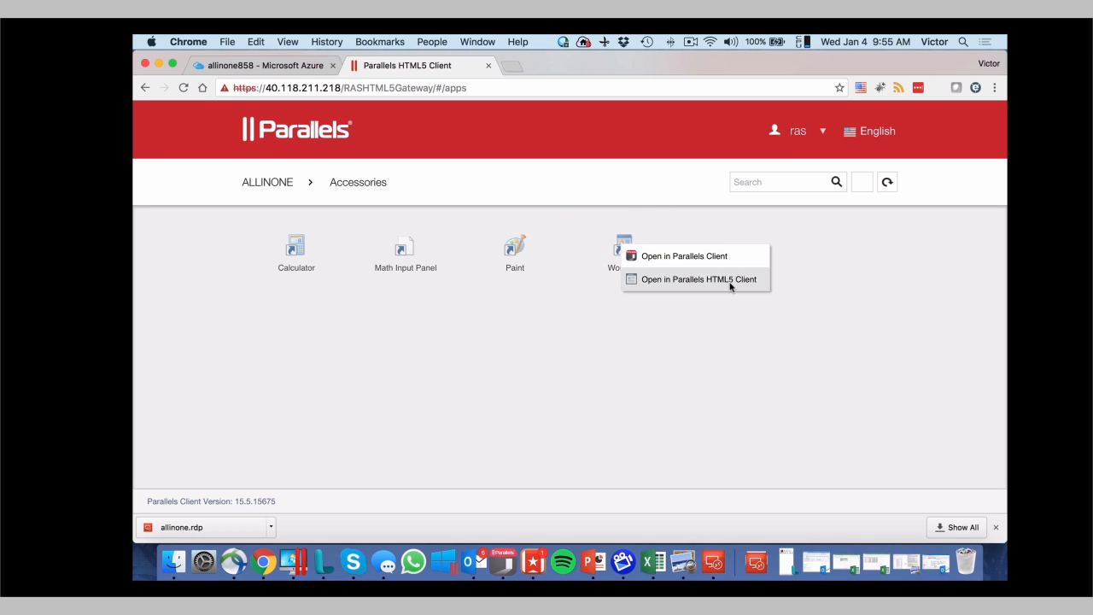
{"action": "mouse_move", "coordinate": [716, 282]}
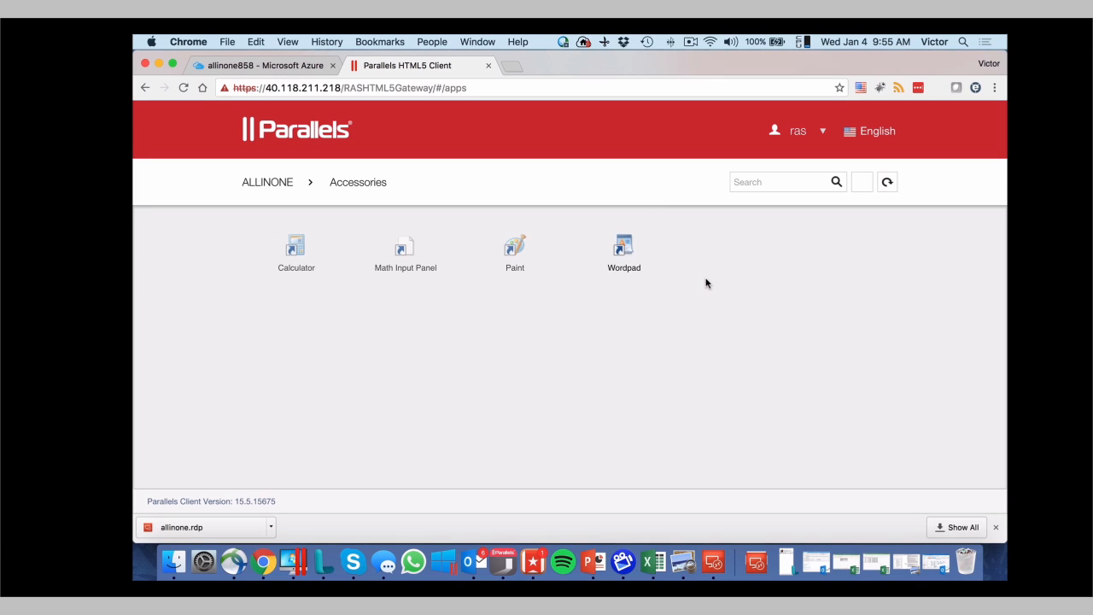
{"action": "double_click", "coordinate": [623, 246]}
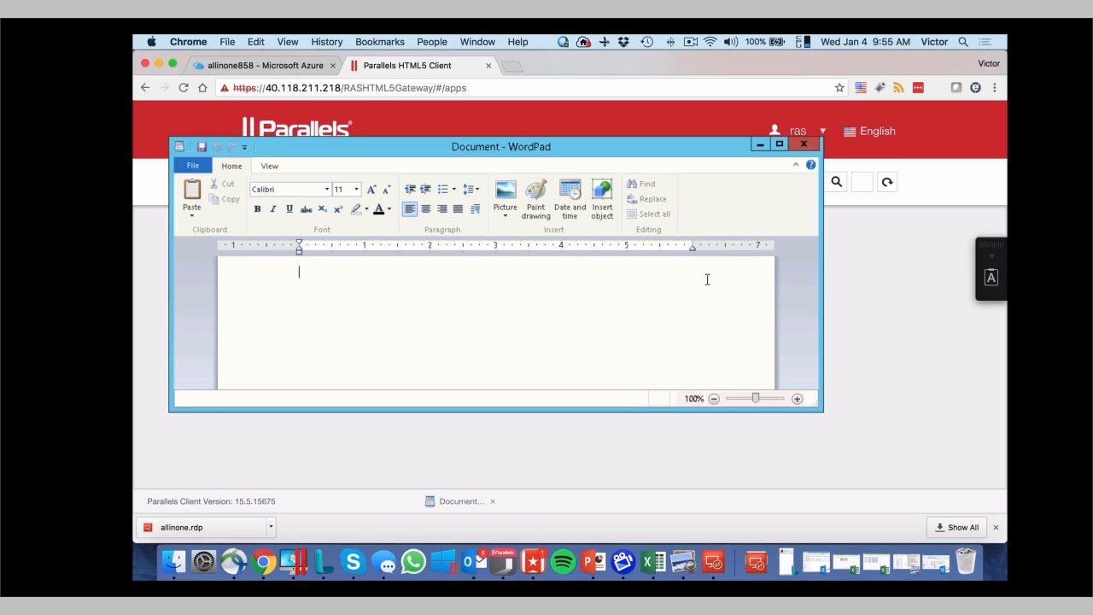